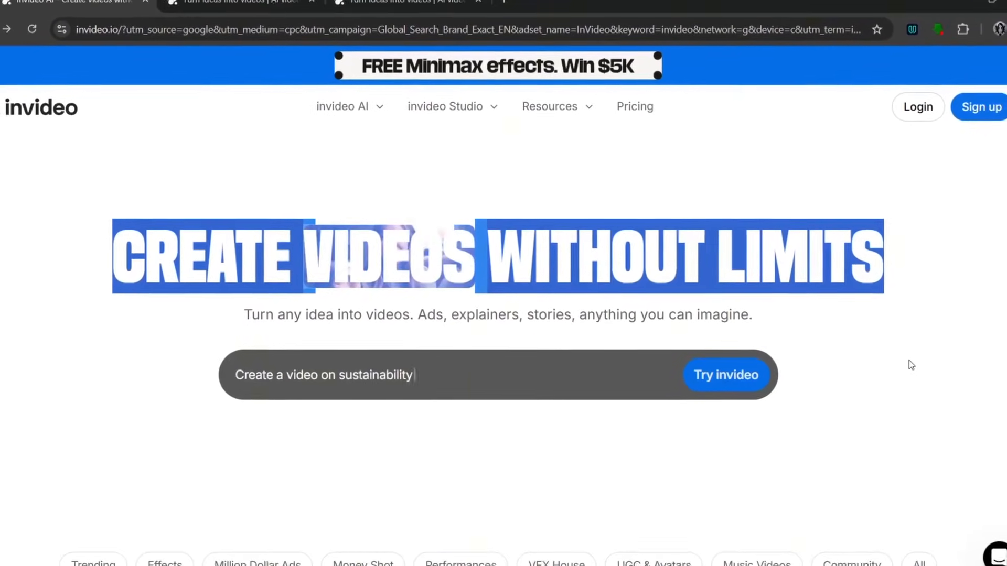
# Step: Go to the Agents & models page listing the TakeOne agent and generative models
pyautogui.scroll(-3)
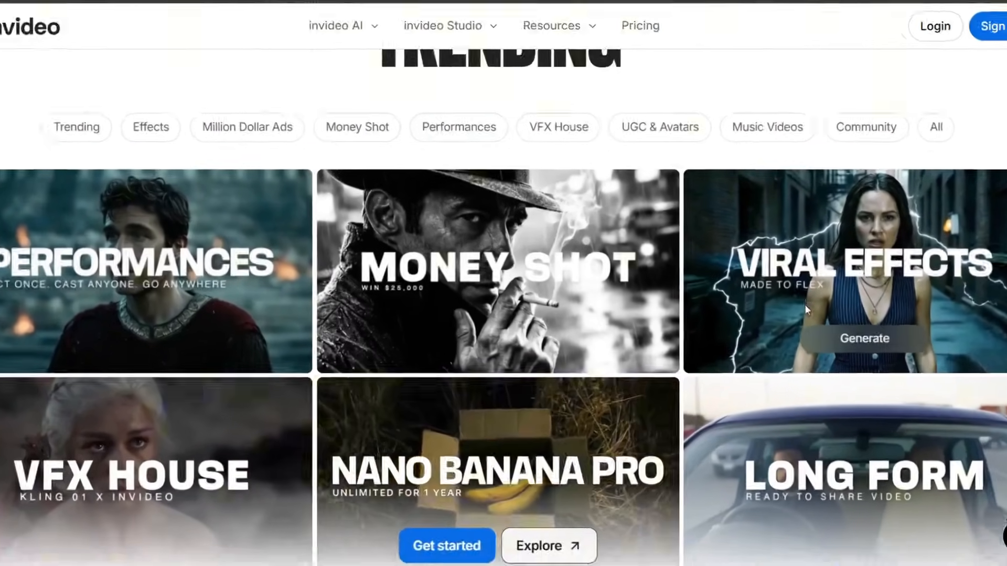
pyautogui.scroll(-3)
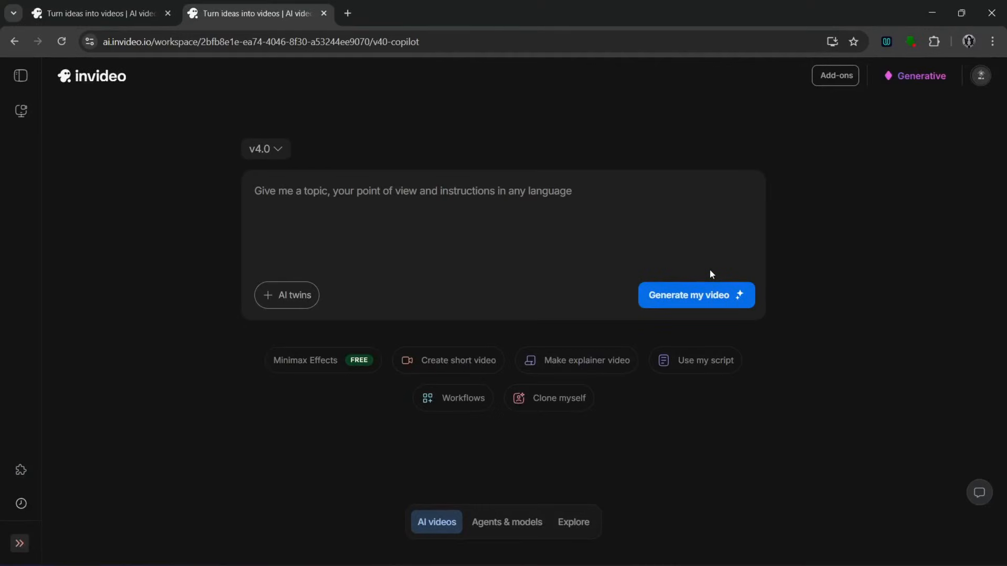
pyautogui.moveTo(517, 314)
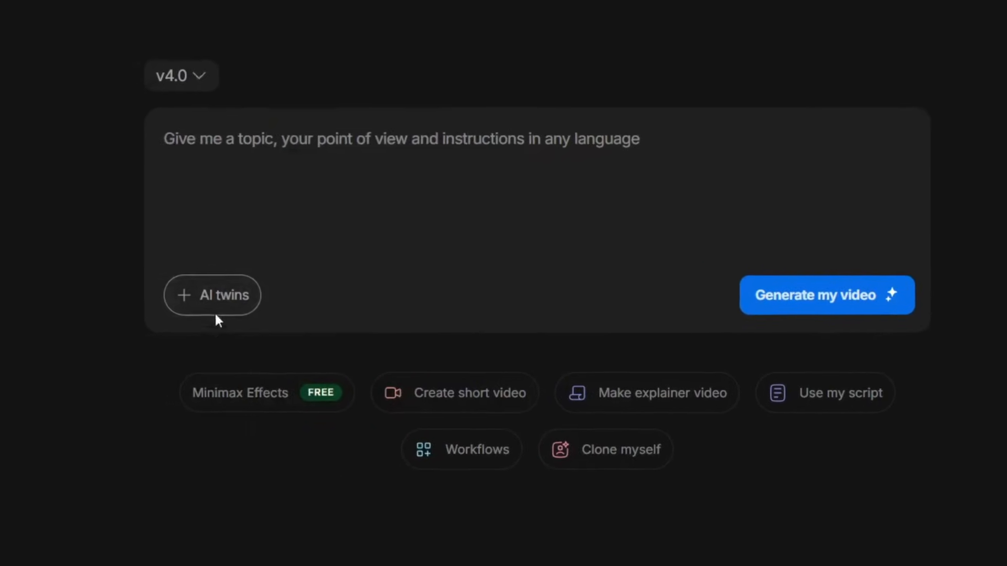
pyautogui.click(212, 296)
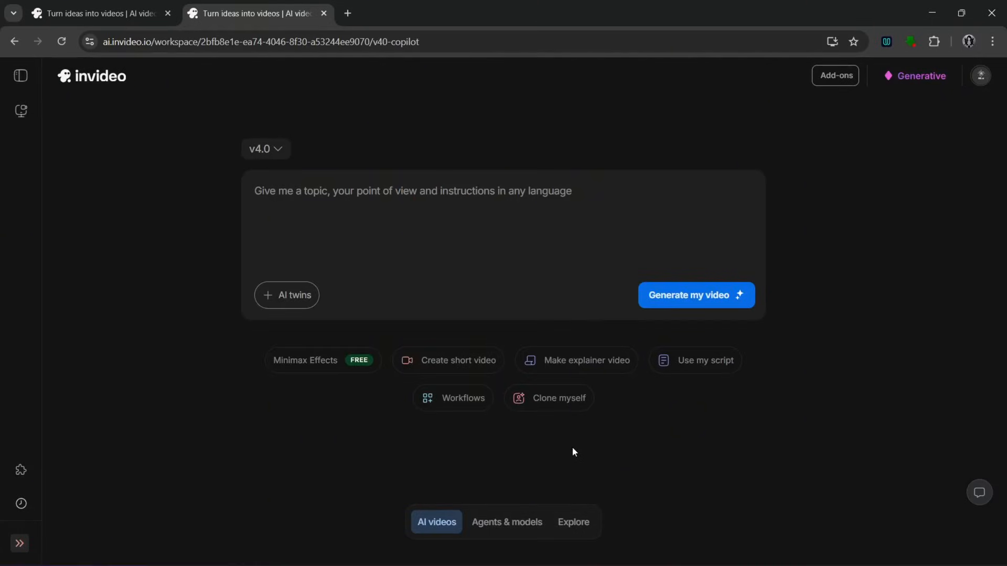
pyautogui.moveTo(734, 344)
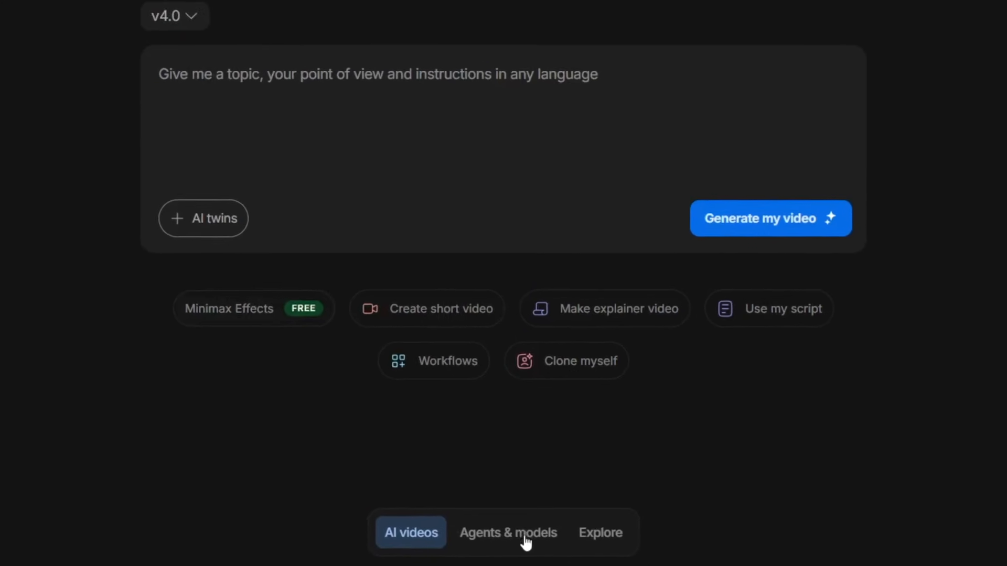
pyautogui.click(508, 533)
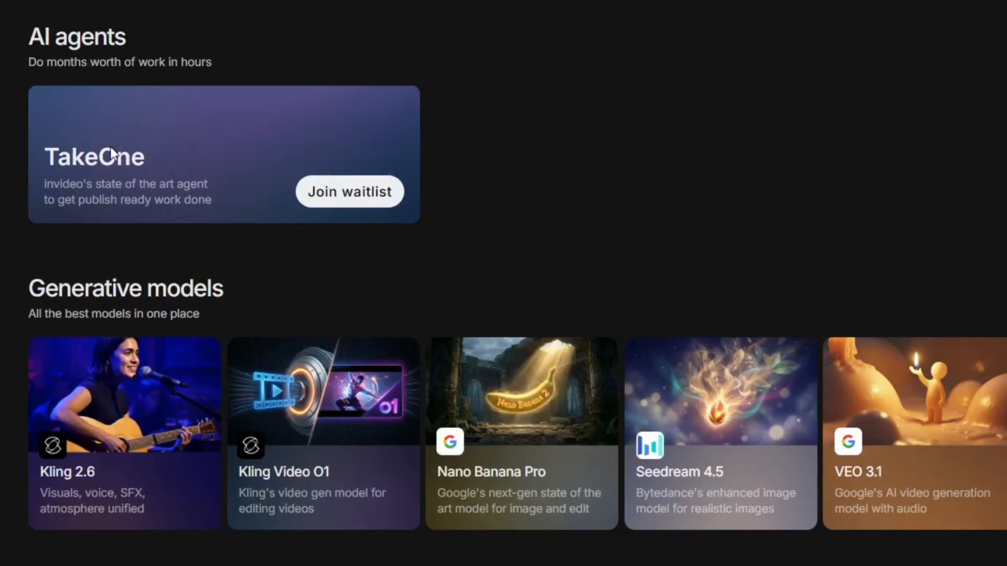
# Step: Browse through the Generative models rows down to the Trends row
pyautogui.scroll(-3)
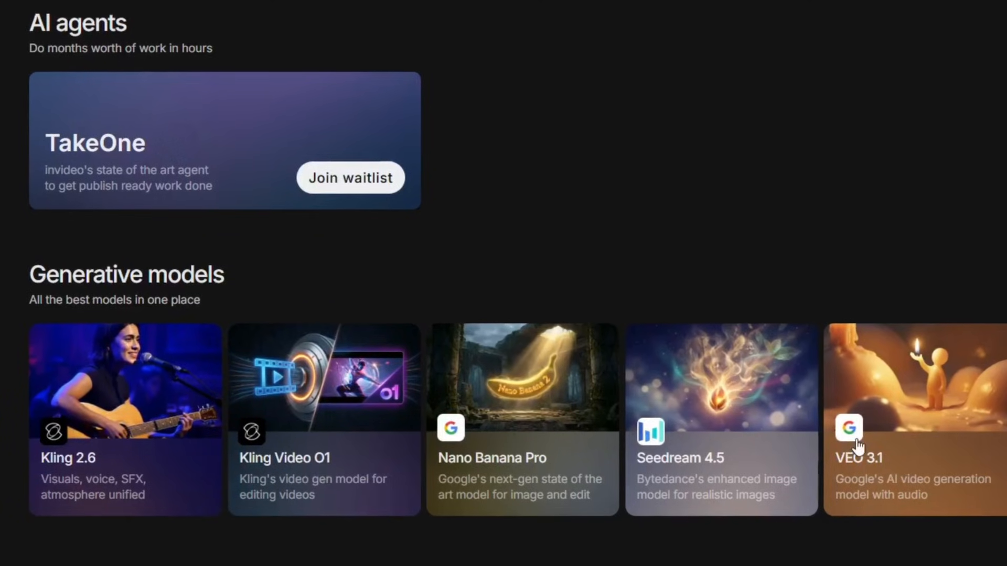
pyautogui.hscroll(3)
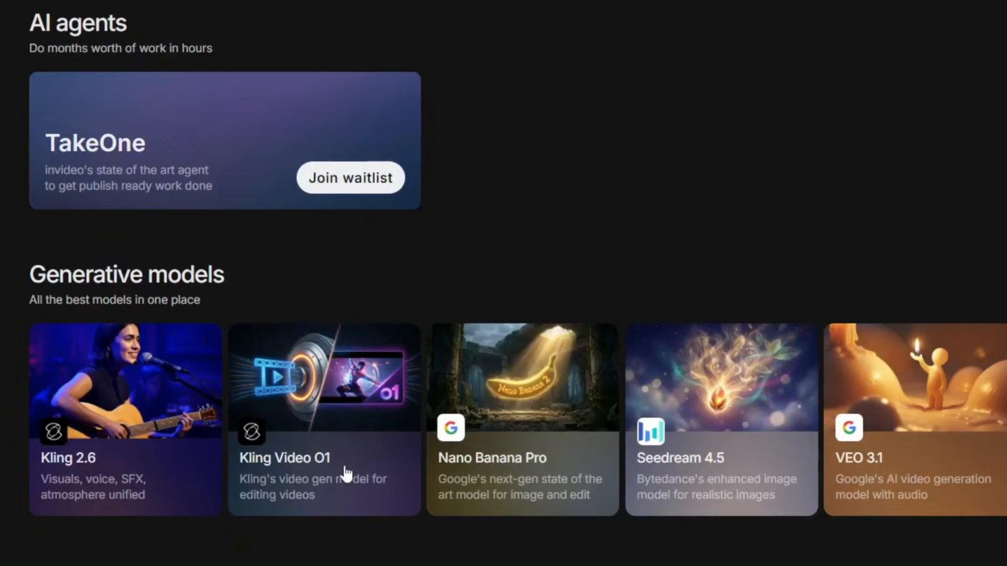
pyautogui.moveTo(736, 491)
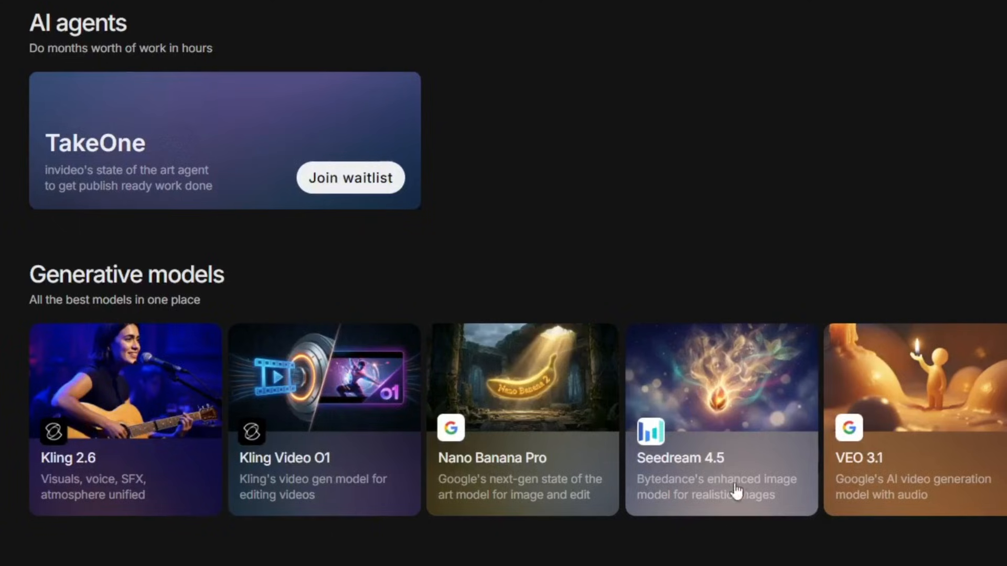
pyautogui.hscroll(3)
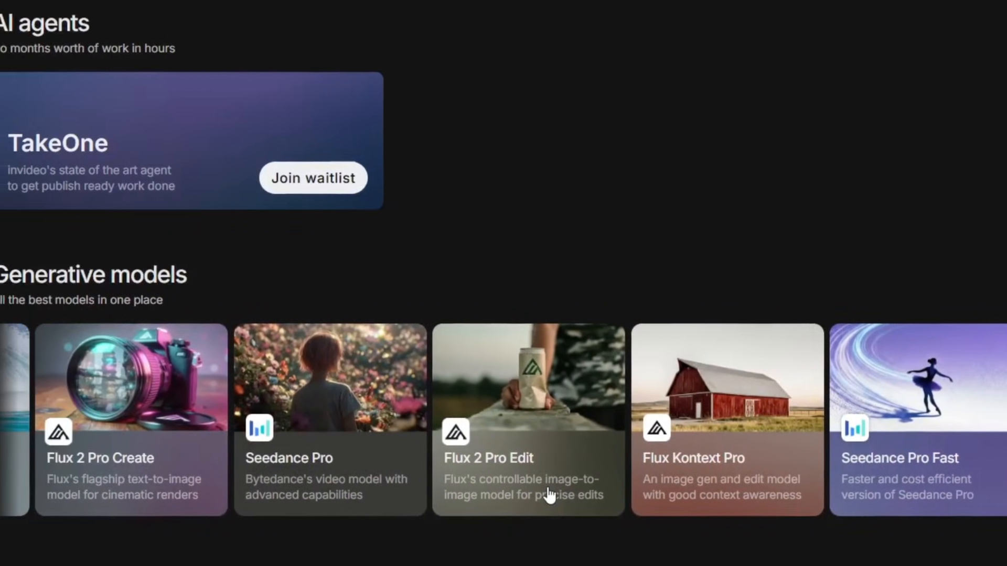
pyautogui.scroll(-3)
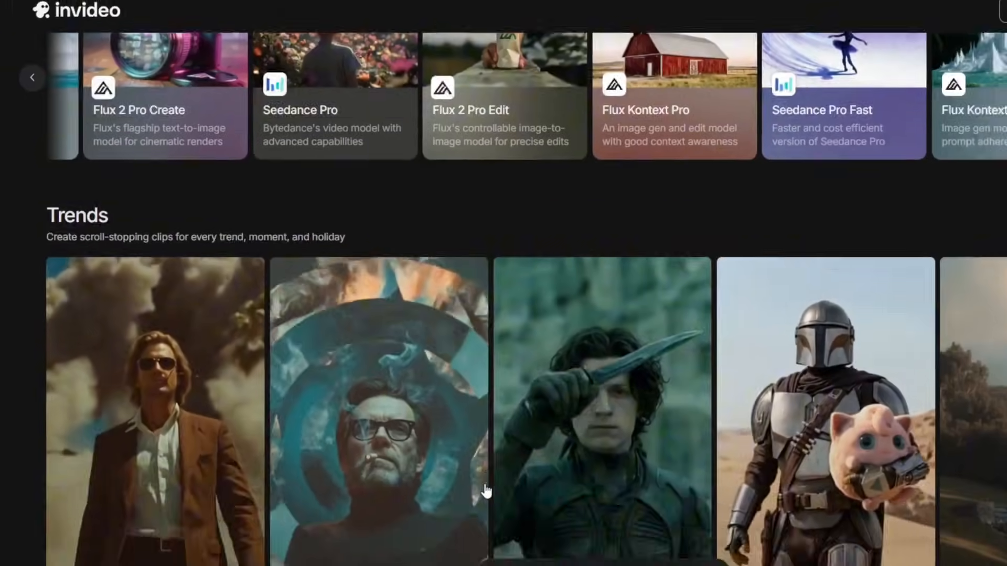
pyautogui.scroll(-3)
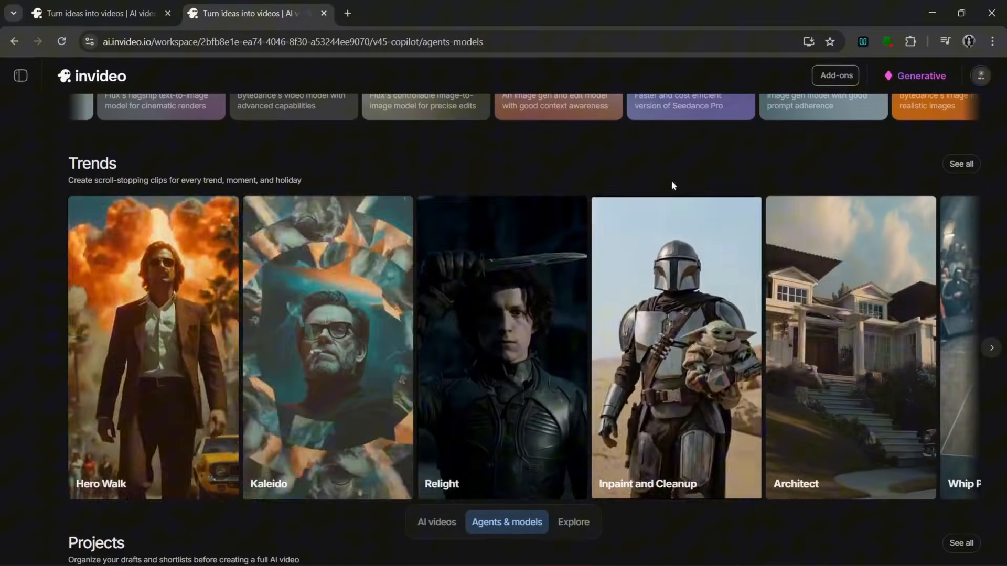
# Step: Show all trend templates filtered to the Money Shot category
pyautogui.click(962, 164)
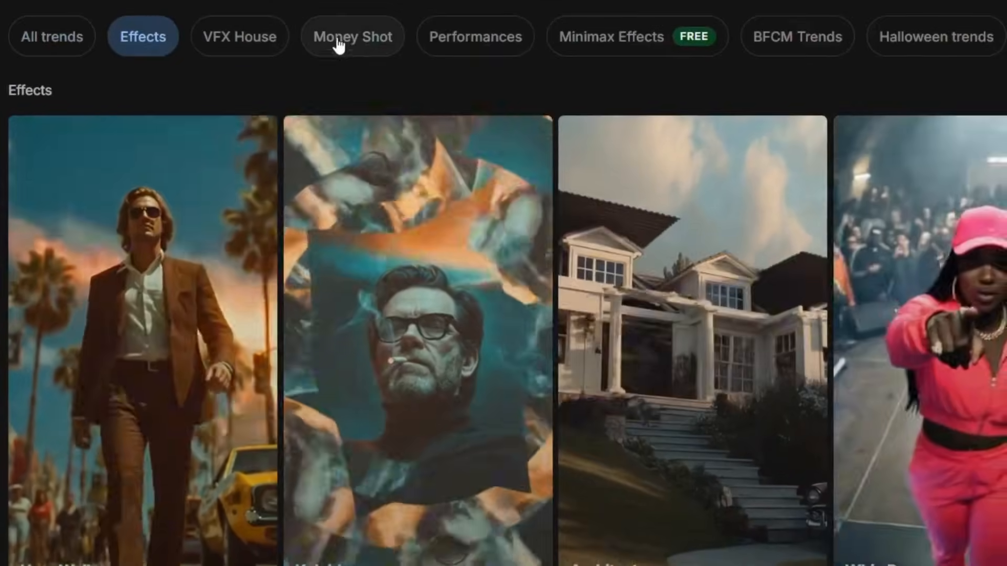
pyautogui.click(351, 36)
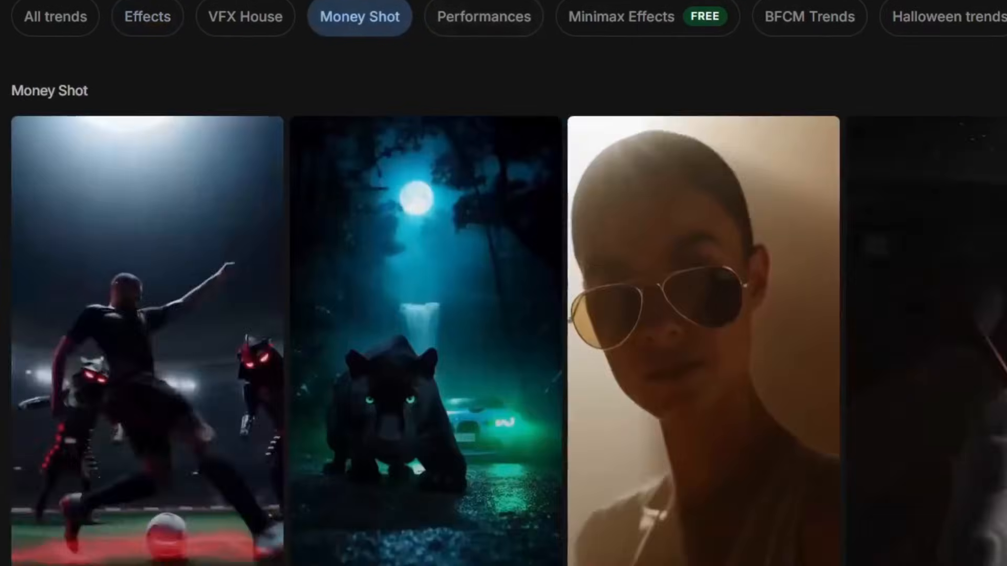
pyautogui.scroll(-3)
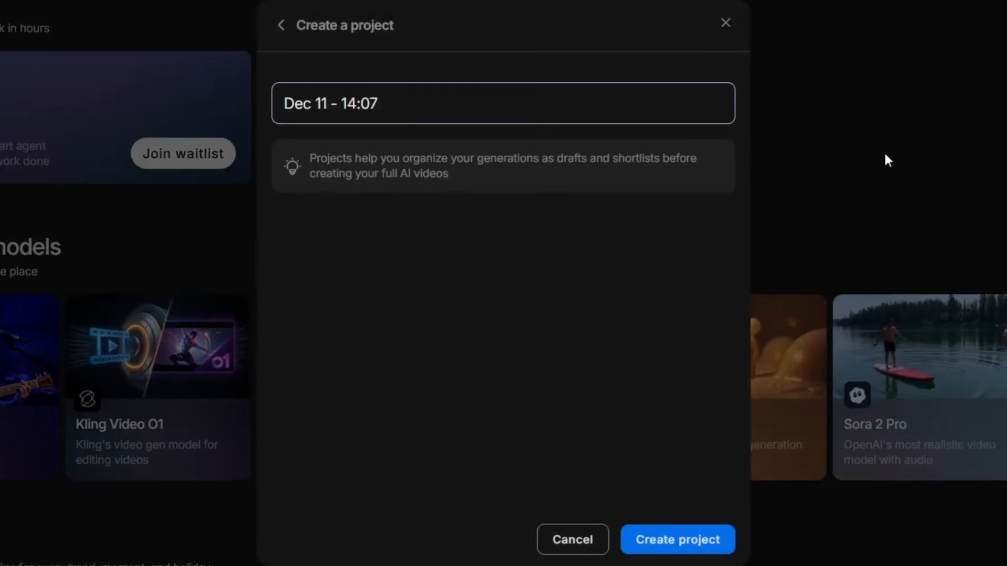
# Step: Create the new project with its default name, landing in the 3D Madness trend composer
pyautogui.click(677, 539)
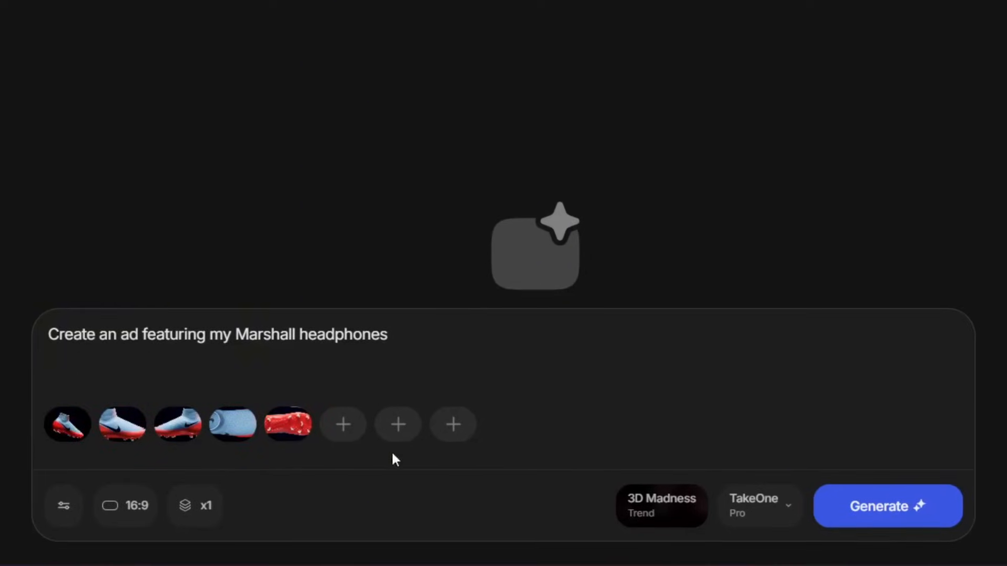
pyautogui.moveTo(351, 470)
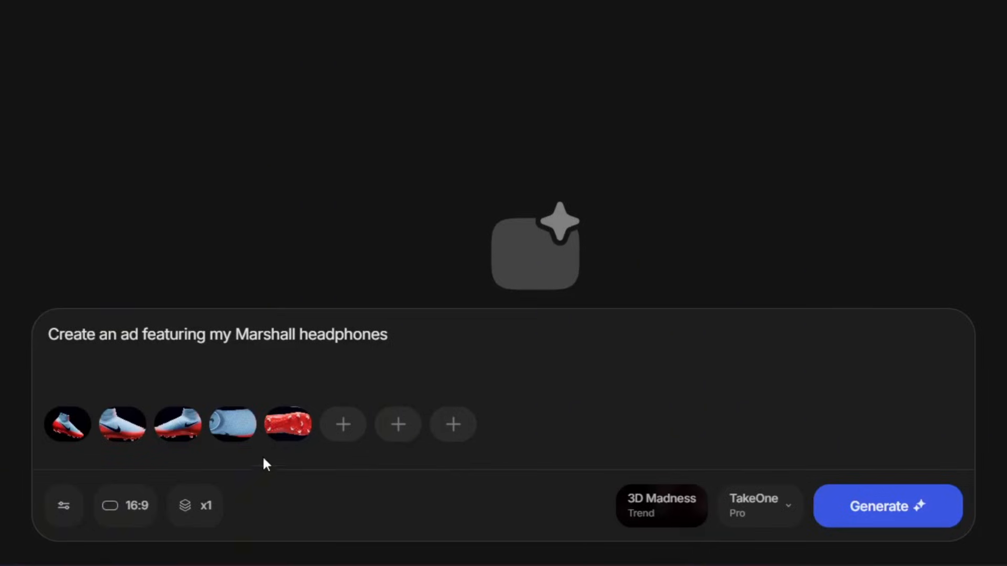
# Step: Reword the prompt to an ad featuring my trainers
pyautogui.press('Backspace')
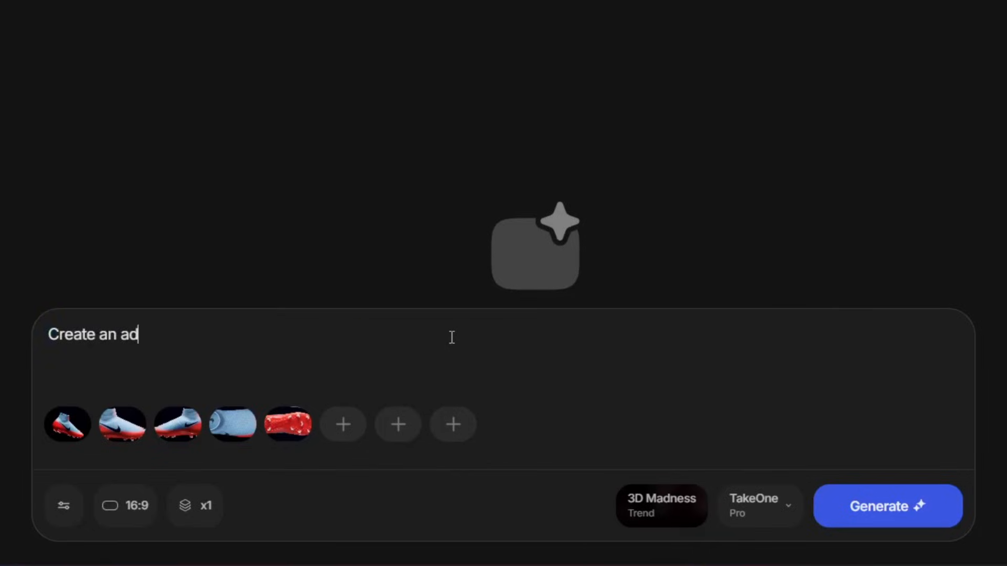
pyautogui.write('featuring')
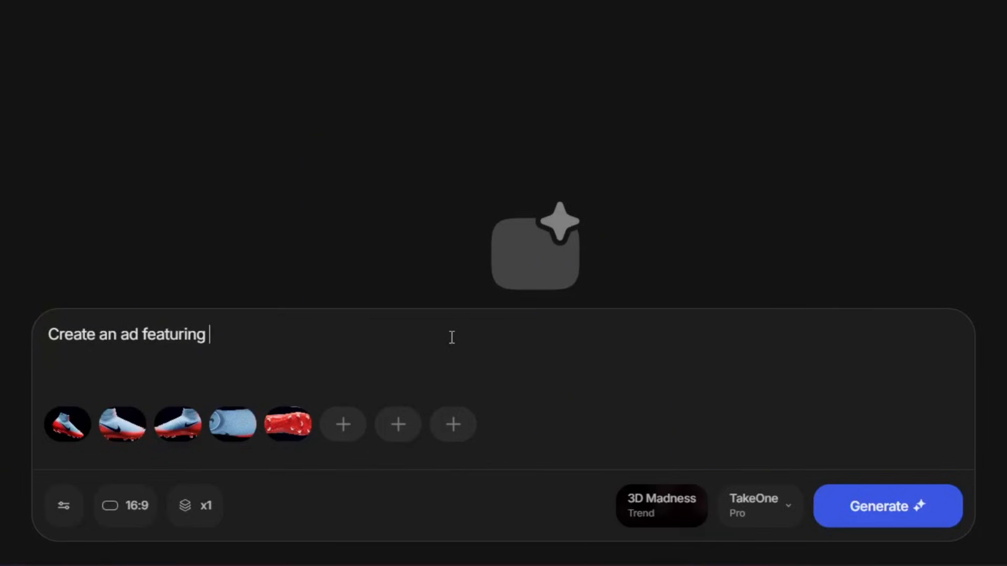
pyautogui.write('my trainers.')
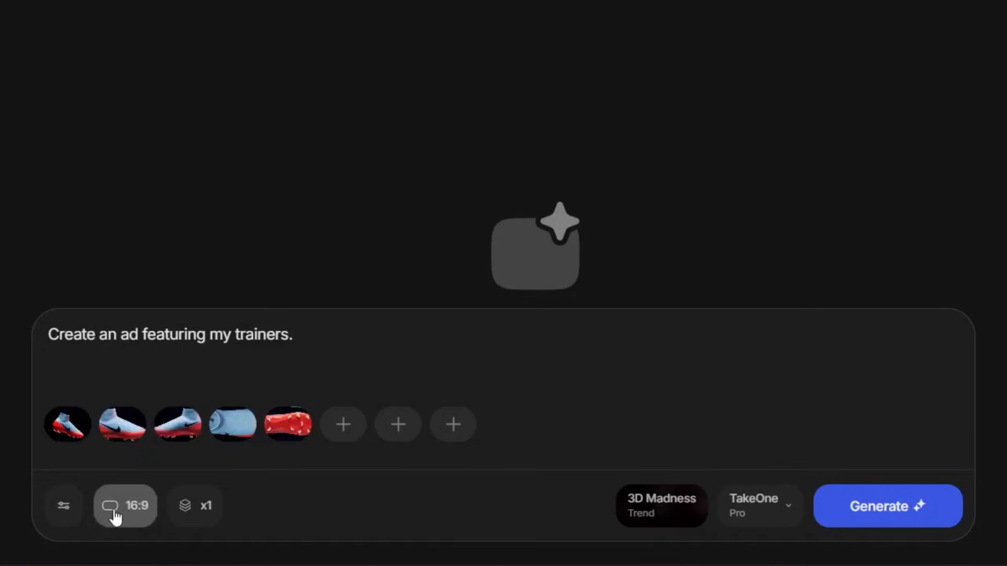
# Step: Set the aspect ratio to vertical 9:16 and generate the trainers ad
pyautogui.click(125, 506)
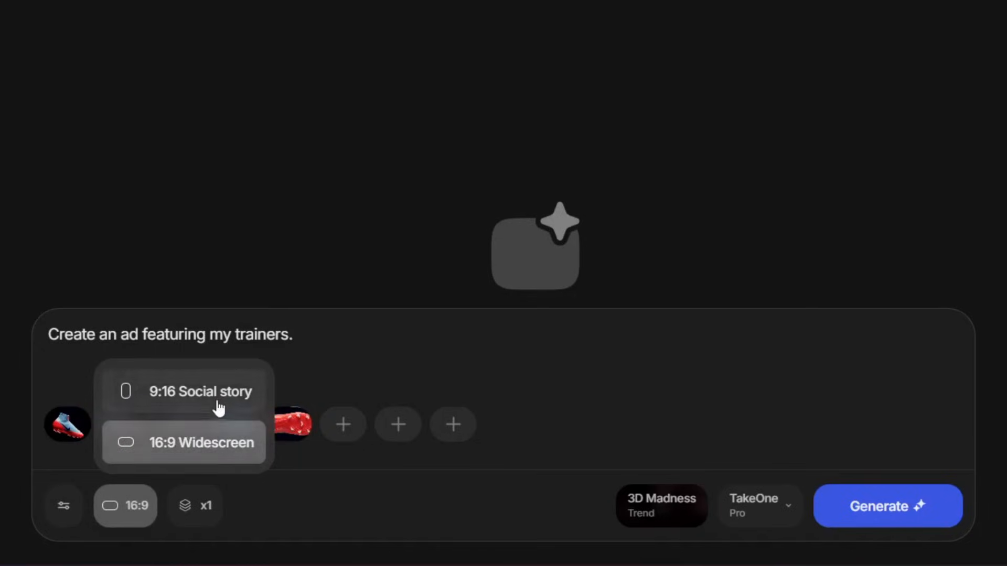
pyautogui.moveTo(212, 401)
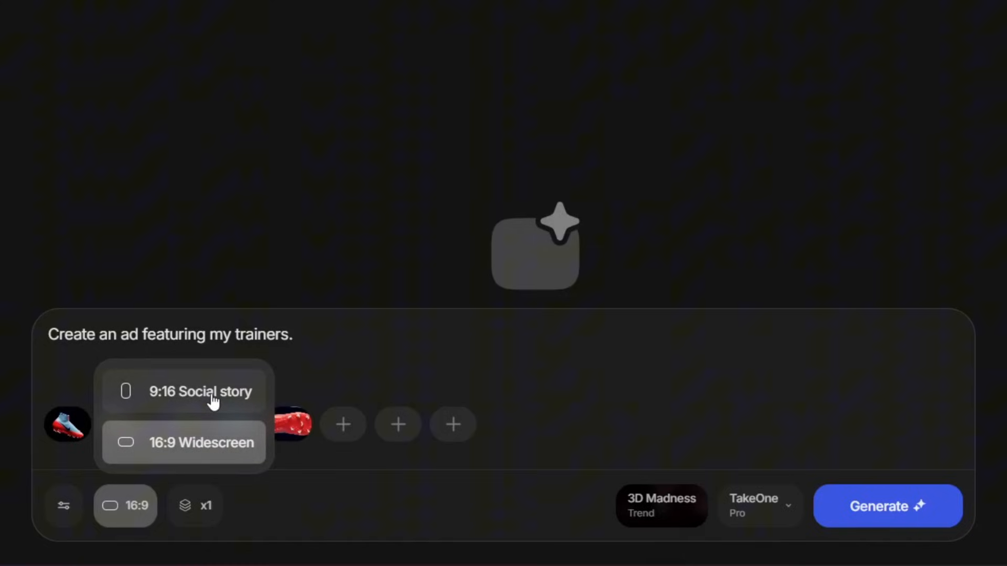
pyautogui.click(182, 391)
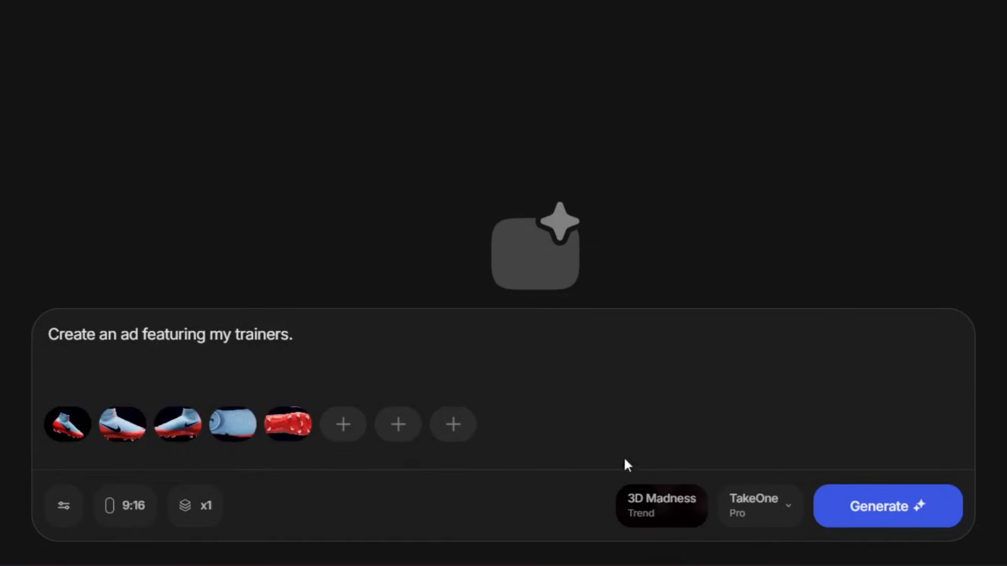
pyautogui.click(760, 506)
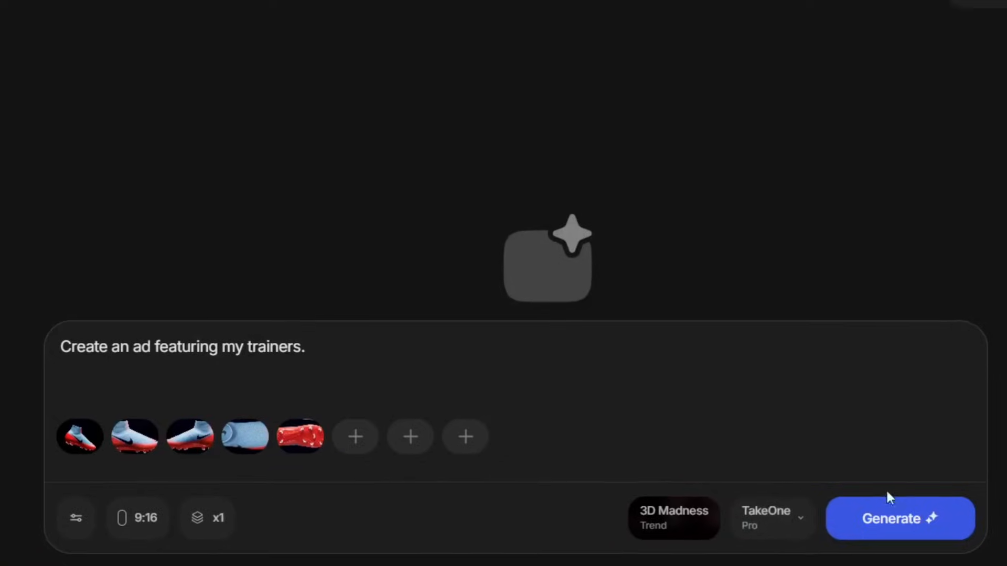
pyautogui.click(900, 518)
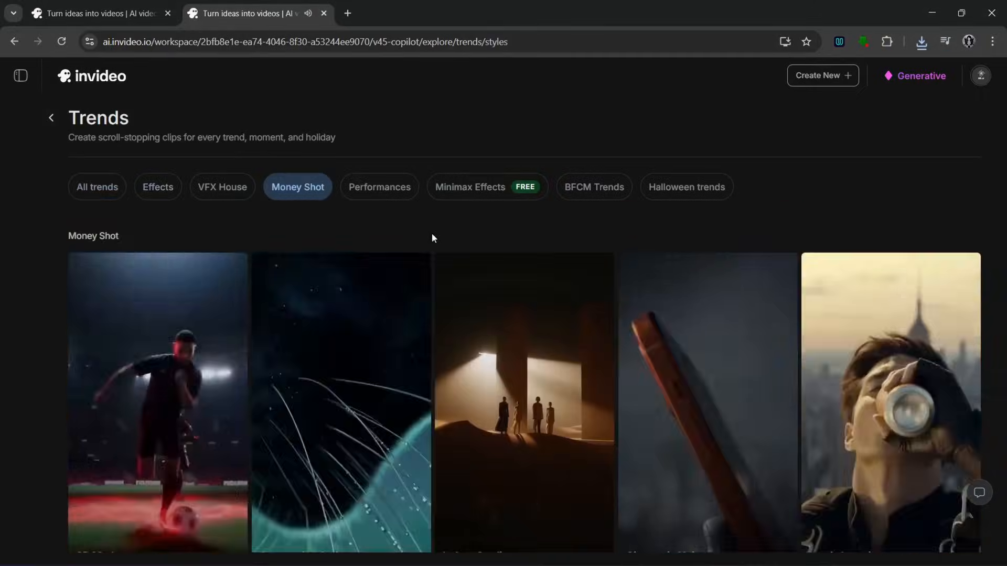
# Step: Create a new project for the Automotive Action car ad
pyautogui.scroll(-3)
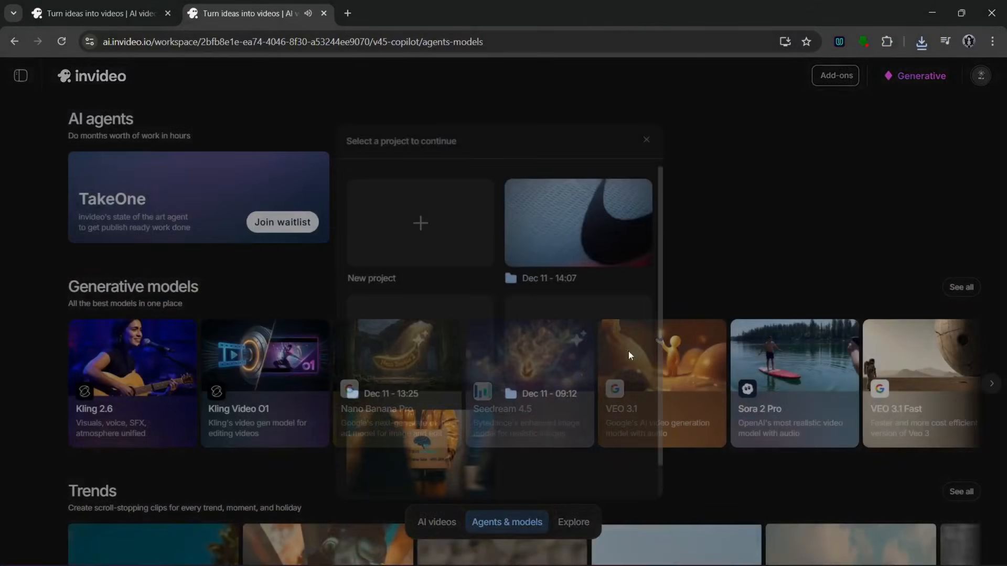
pyautogui.click(420, 222)
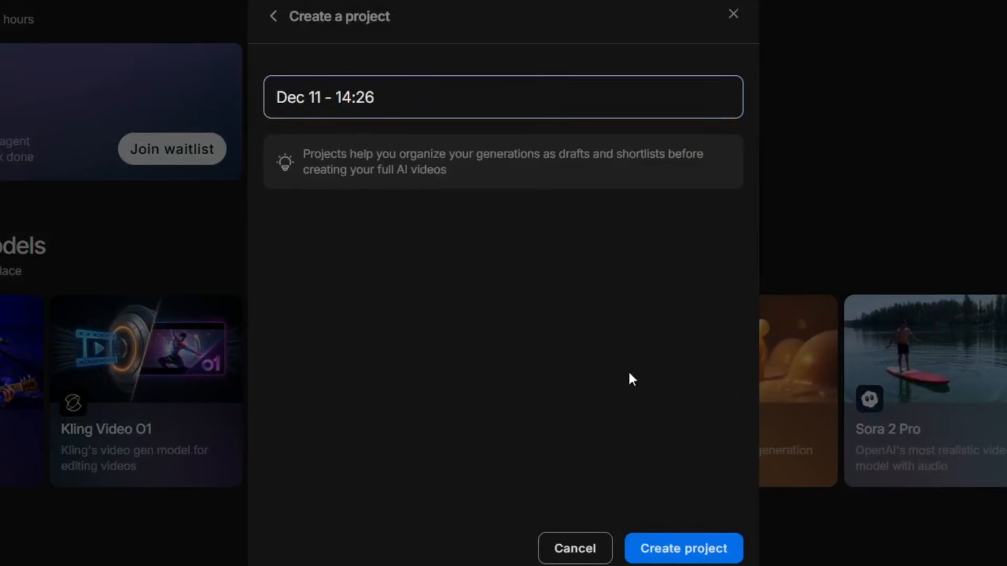
pyautogui.click(682, 548)
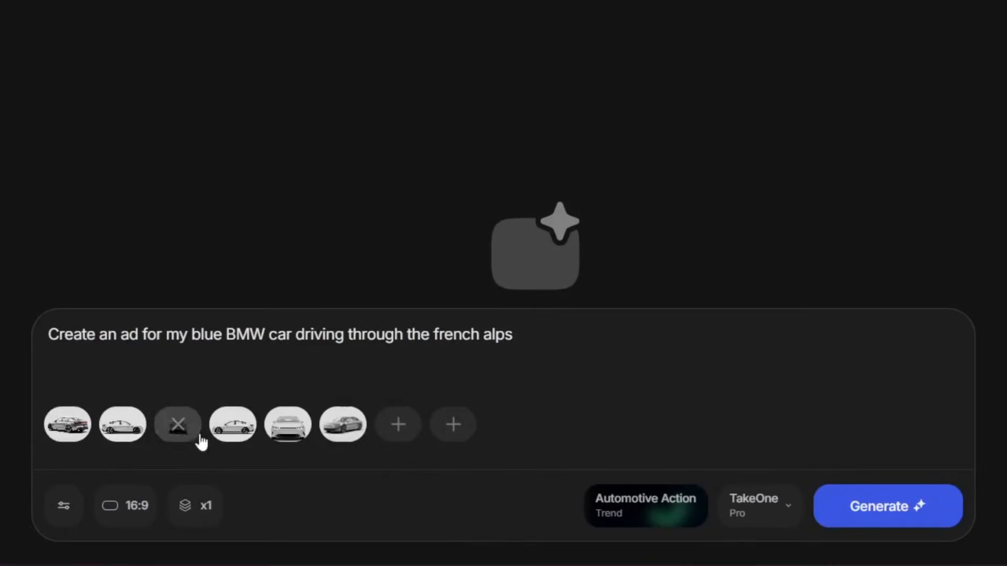
# Step: Rewrite the prompt to 'Create an ad for my car driving through the french alps.'
pyautogui.doubleClick(496, 335)
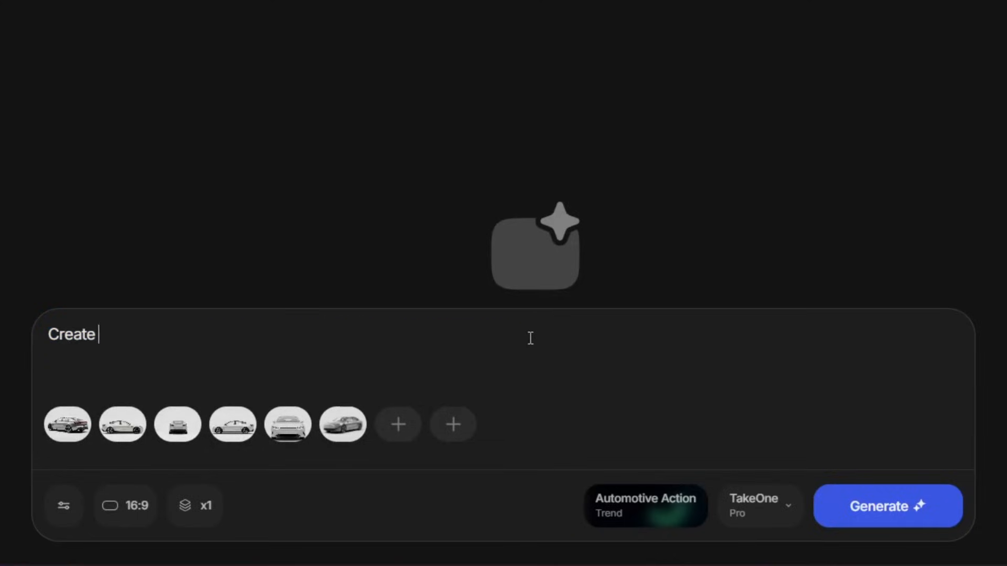
pyautogui.write('an ad for my car driving')
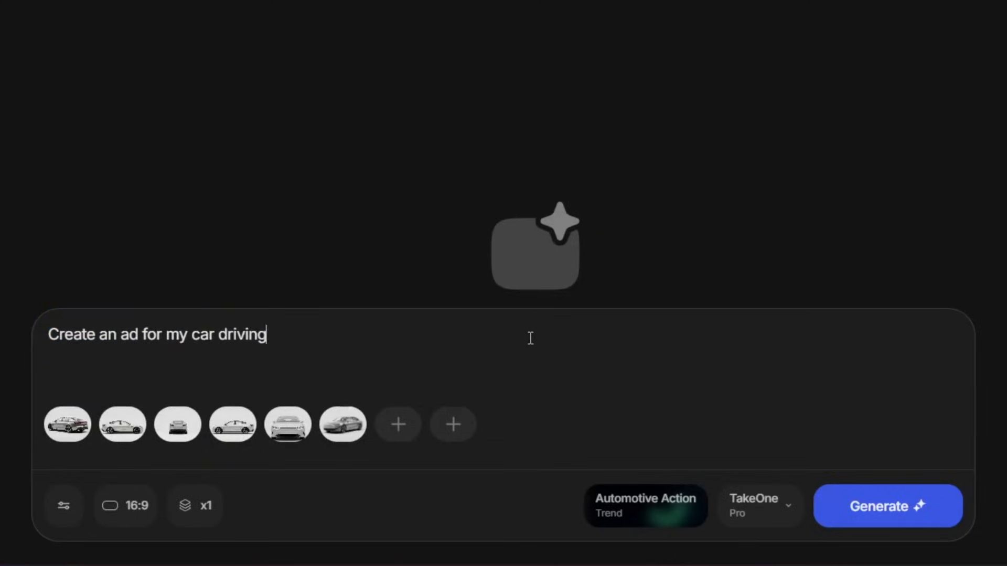
pyautogui.write('through')
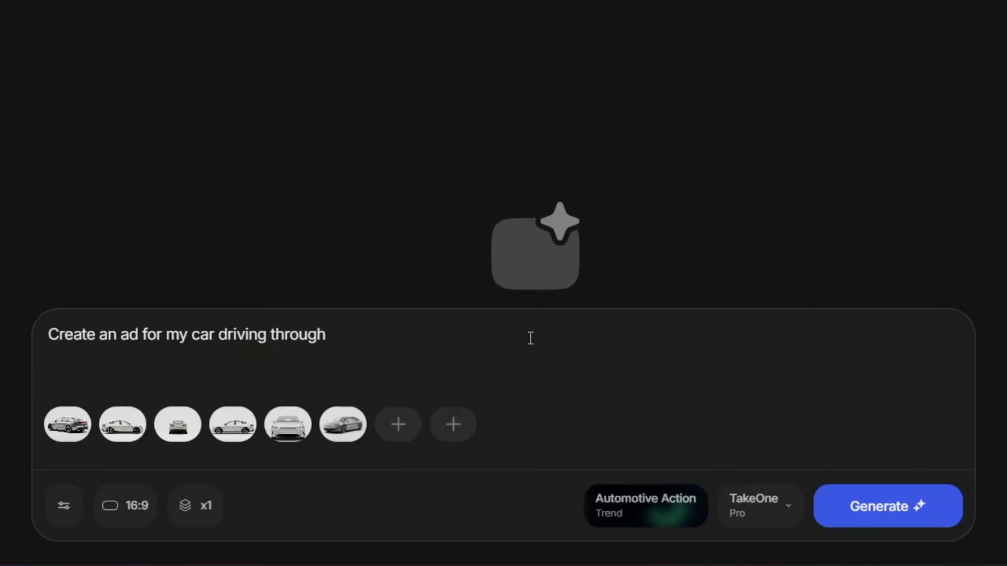
pyautogui.write('the fren')
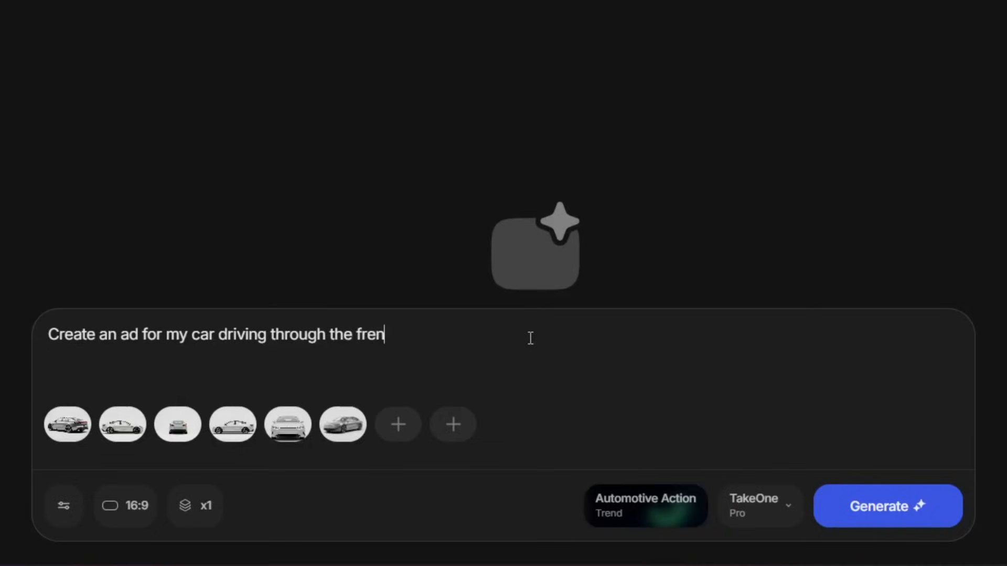
pyautogui.write('ch alps.')
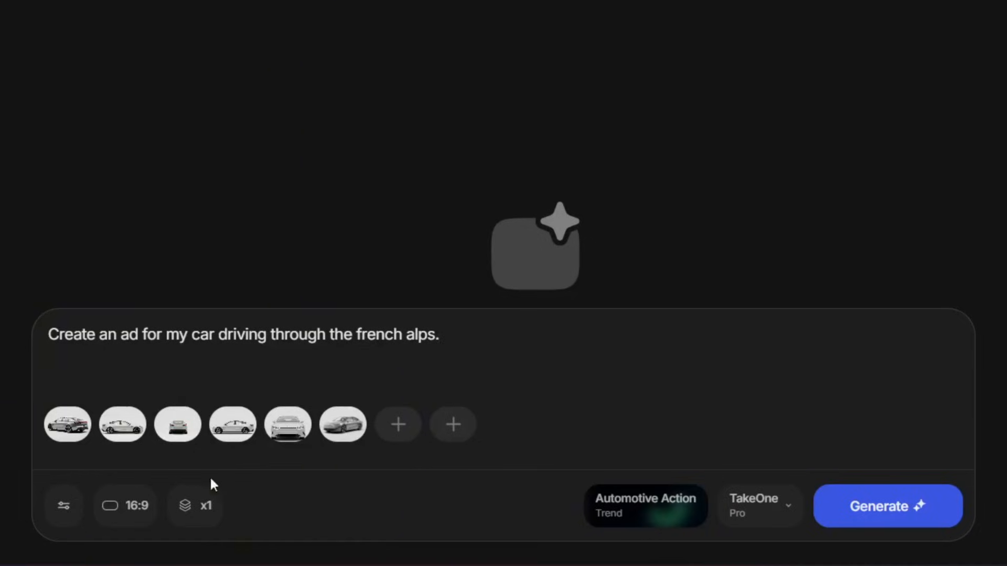
# Step: Set the aspect ratio and generate the french alps car ad
pyautogui.click(125, 506)
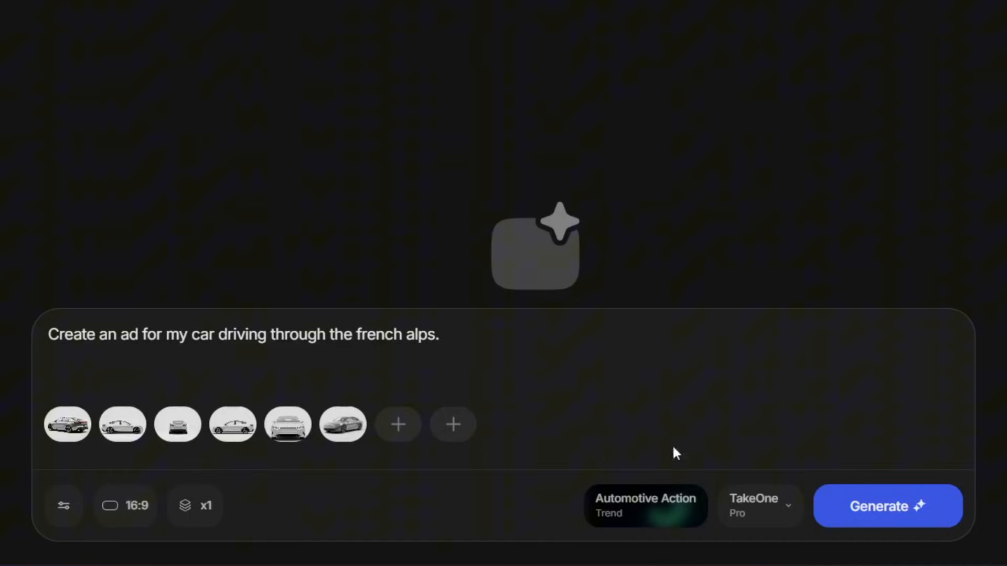
pyautogui.click(887, 505)
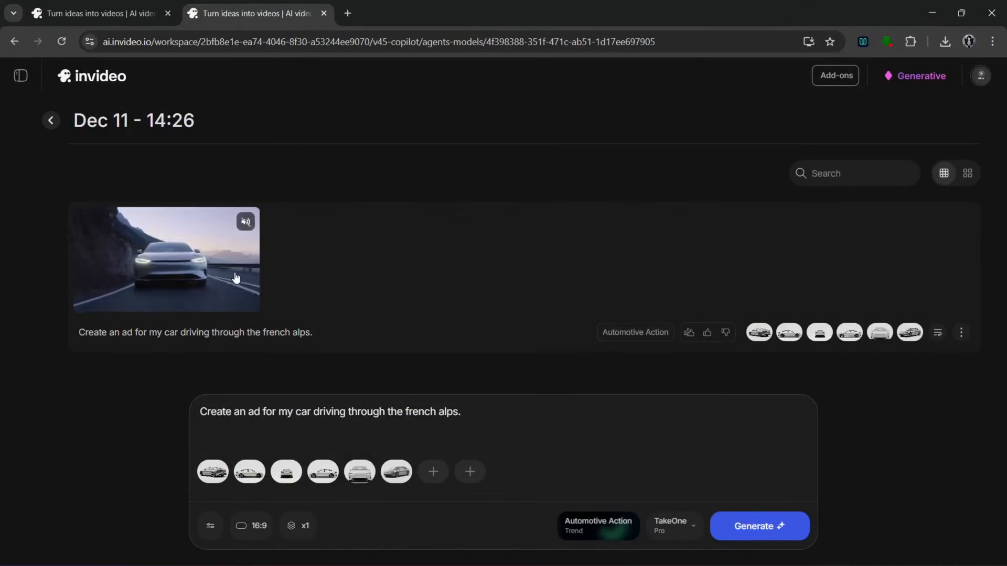
# Step: Play the generated video of the car on the mountain road
pyautogui.click(166, 259)
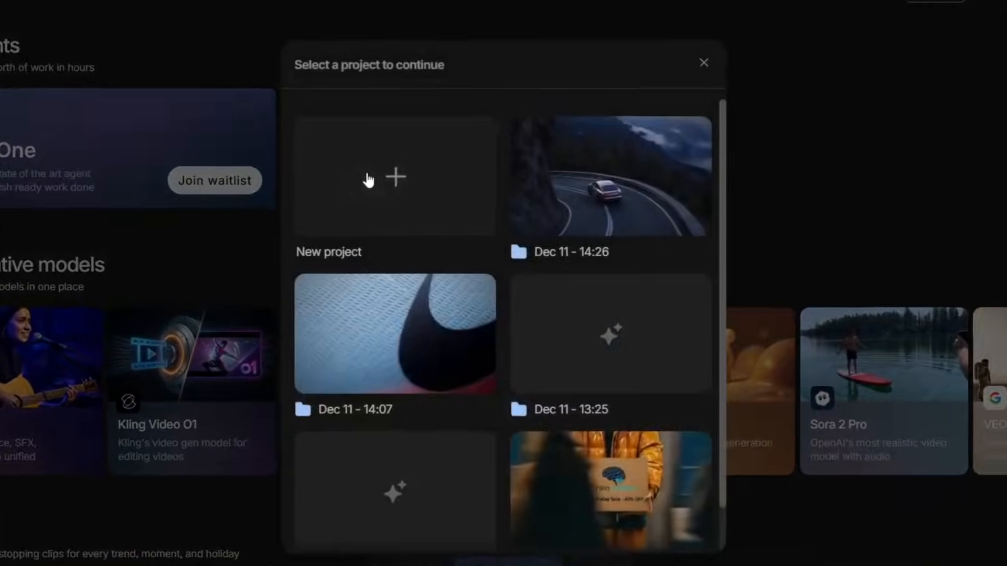
# Step: Start a new project for the Indoor Studio glasses ad
pyautogui.click(394, 179)
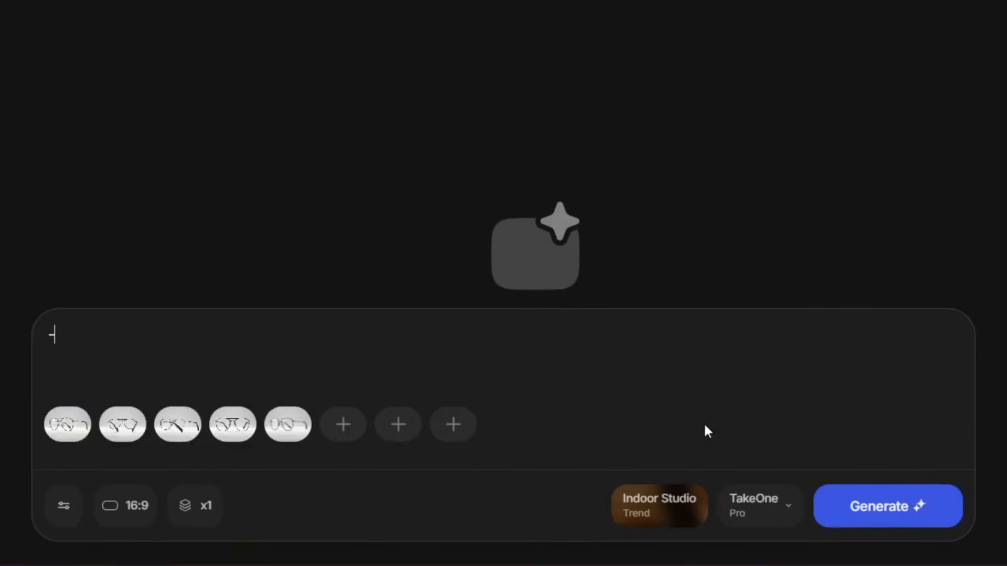
# Step: Write the prompt for an ad of my glasses in a light red studio
pyautogui.write('Create an ad for my ikea sofa in a pastel blue studio')
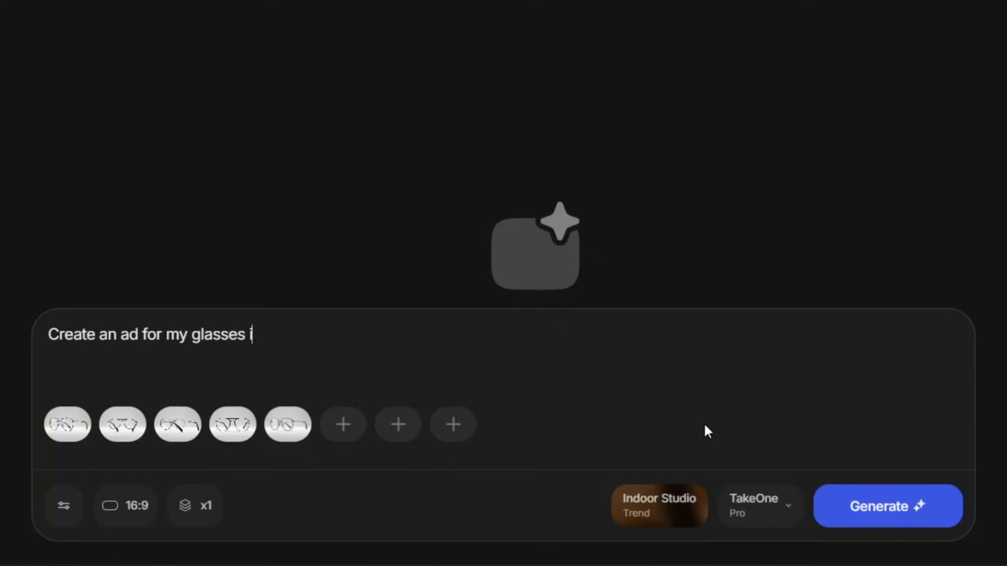
pyautogui.write('n a li')
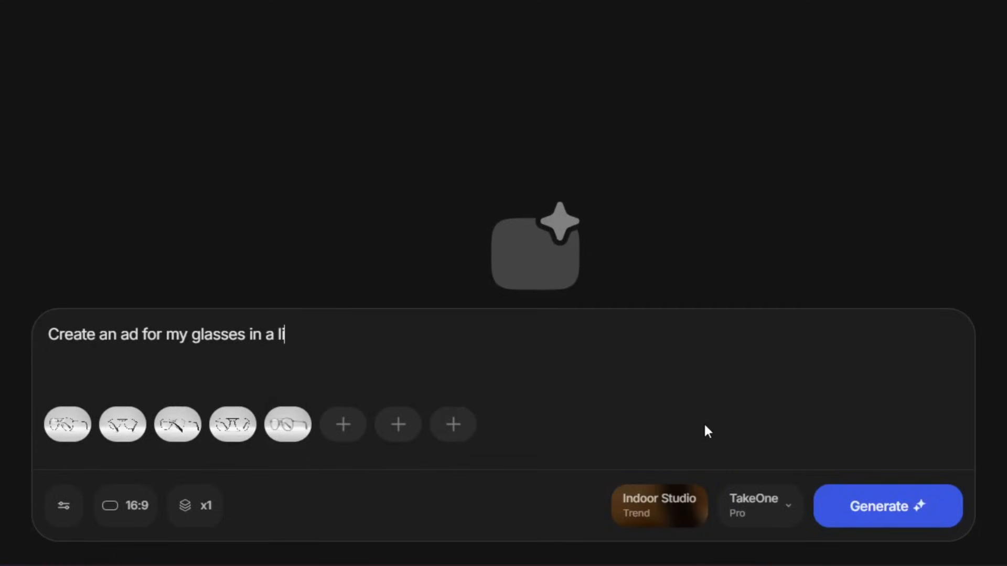
pyautogui.write('ght red studio.')
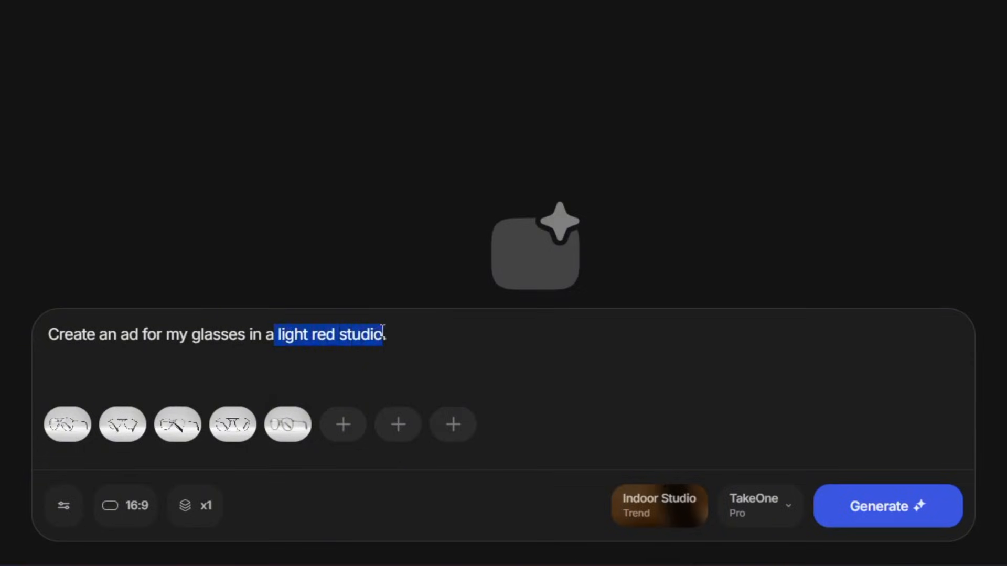
pyautogui.click(411, 345)
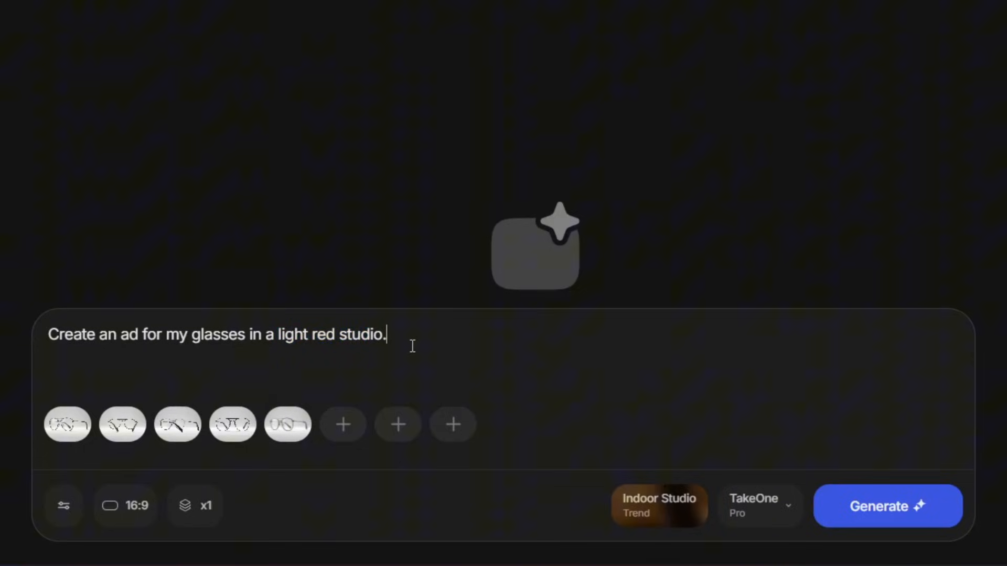
# Step: Set the video to portrait 9:16 and generate the glasses ad
pyautogui.click(124, 505)
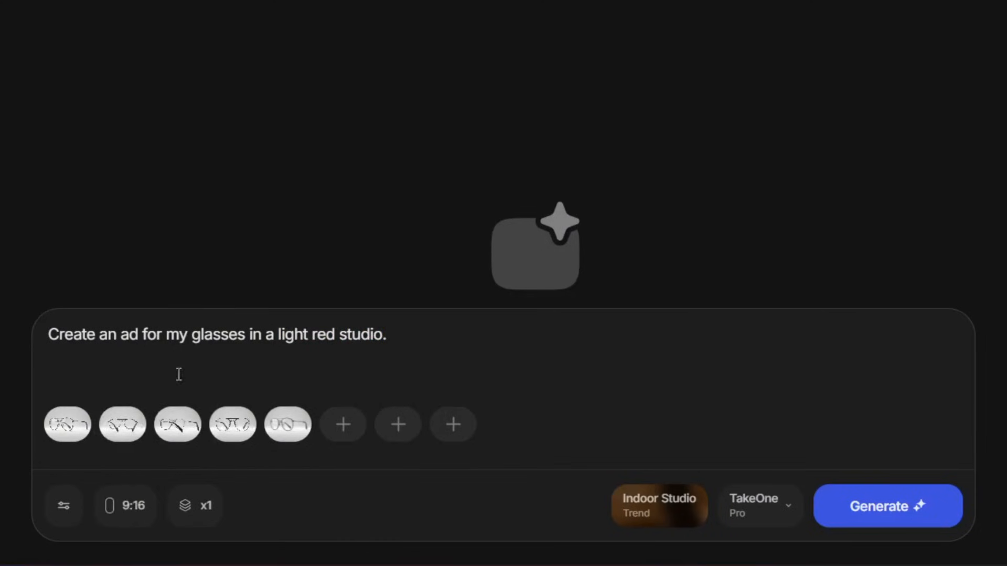
pyautogui.click(887, 506)
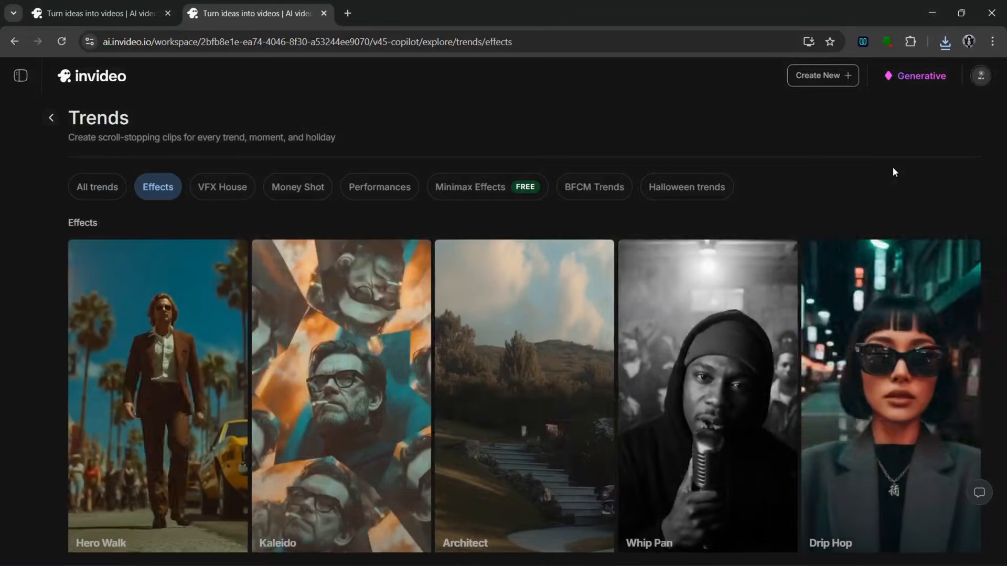
# Step: Create a new project from the Iconic Locations trend template for the drink ad
pyautogui.click(297, 187)
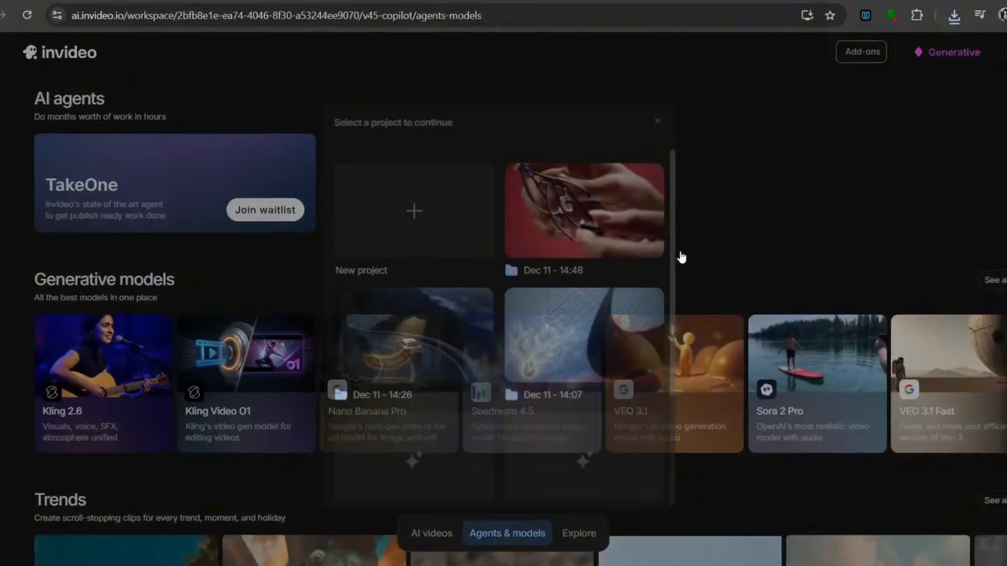
pyautogui.click(413, 211)
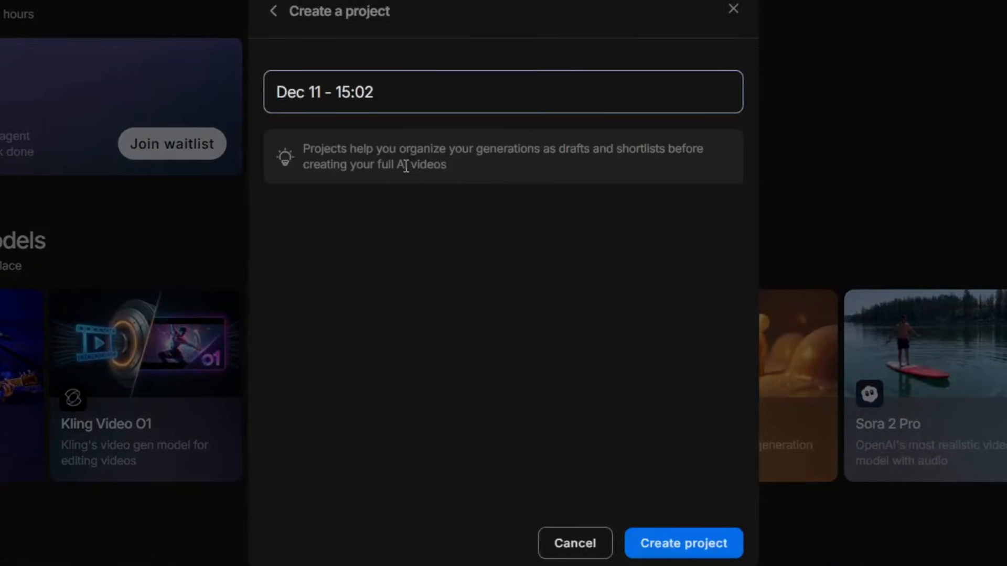
pyautogui.click(683, 542)
pyautogui.write('Create an ad')
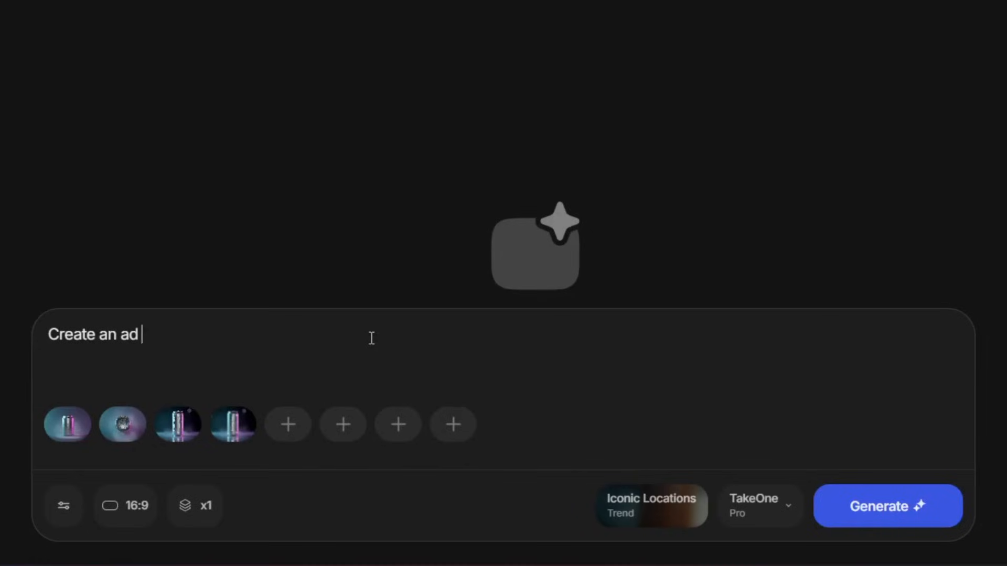
# Step: Finish the prompt 'of my Brain juice drink in Acropolis', set 9:16 Social story, and generate
pyautogui.write('of my Brain juice drink in Acropolis of Athens.')
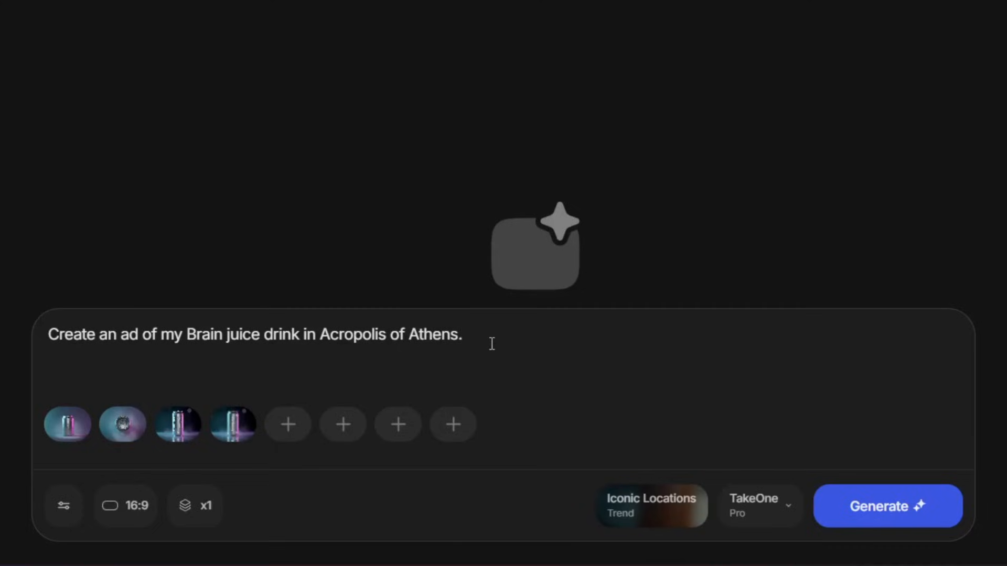
pyautogui.click(125, 506)
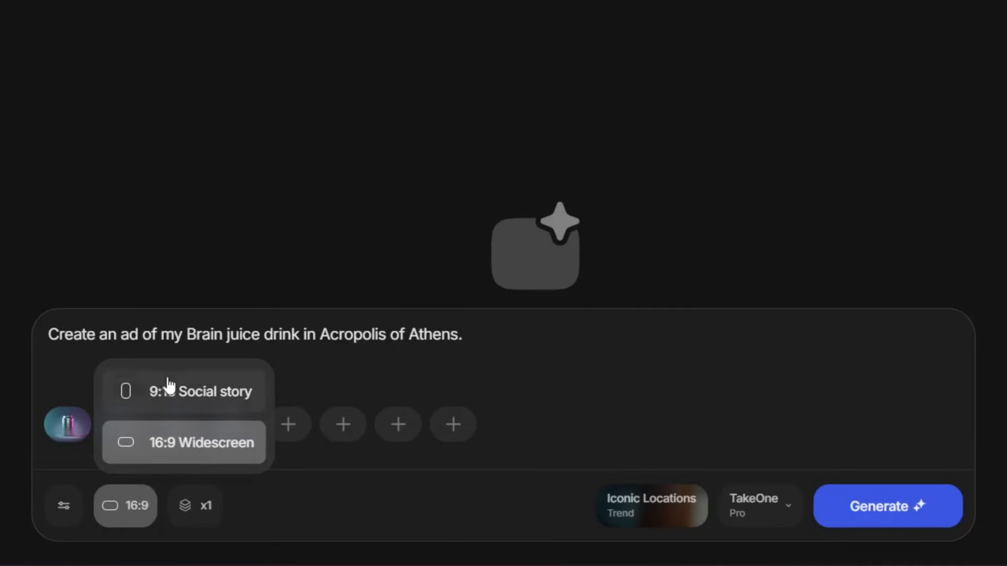
pyautogui.click(199, 391)
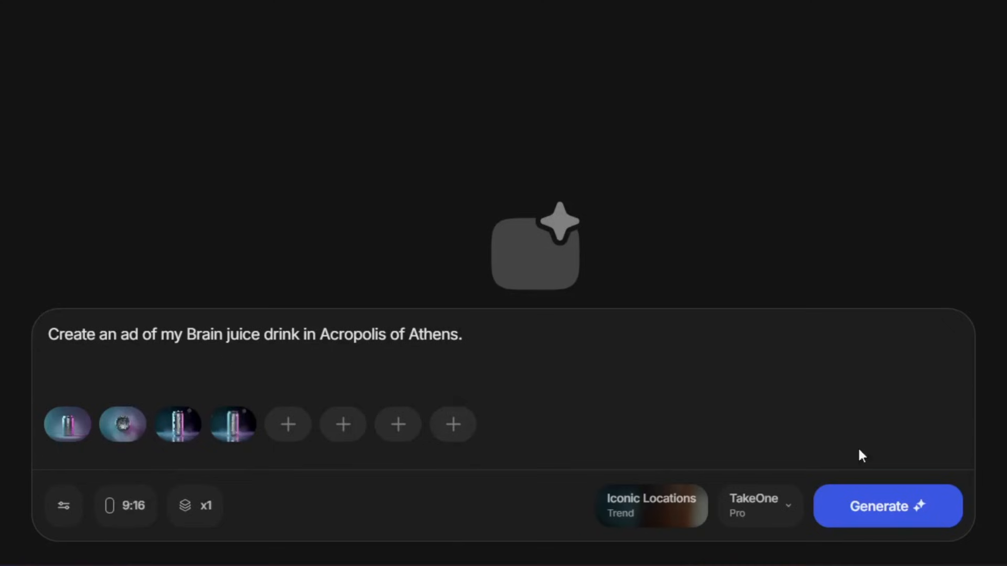
pyautogui.click(887, 505)
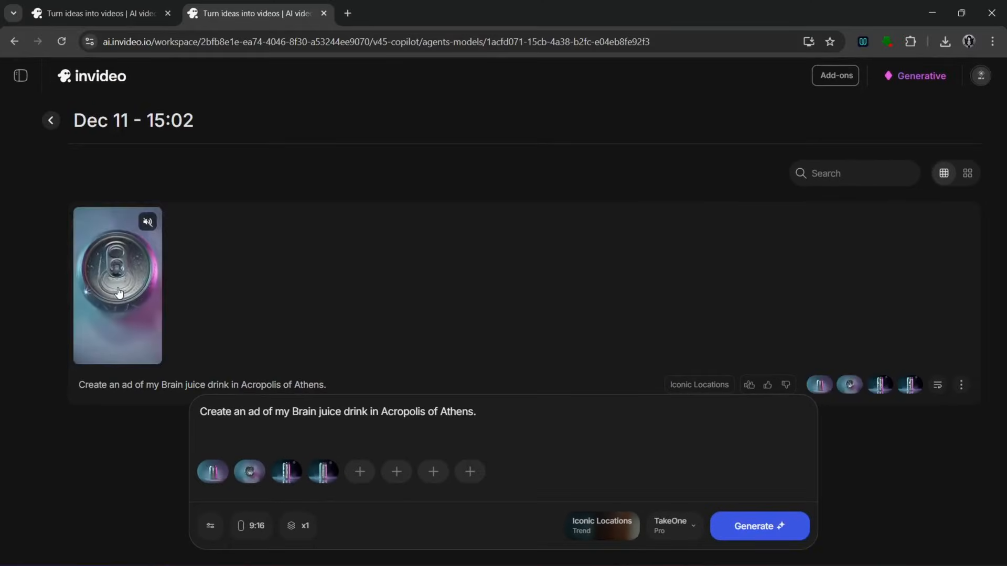
# Step: Play the generated Brain juice Acropolis clip full screen, then go back to the Trends gallery
pyautogui.click(117, 285)
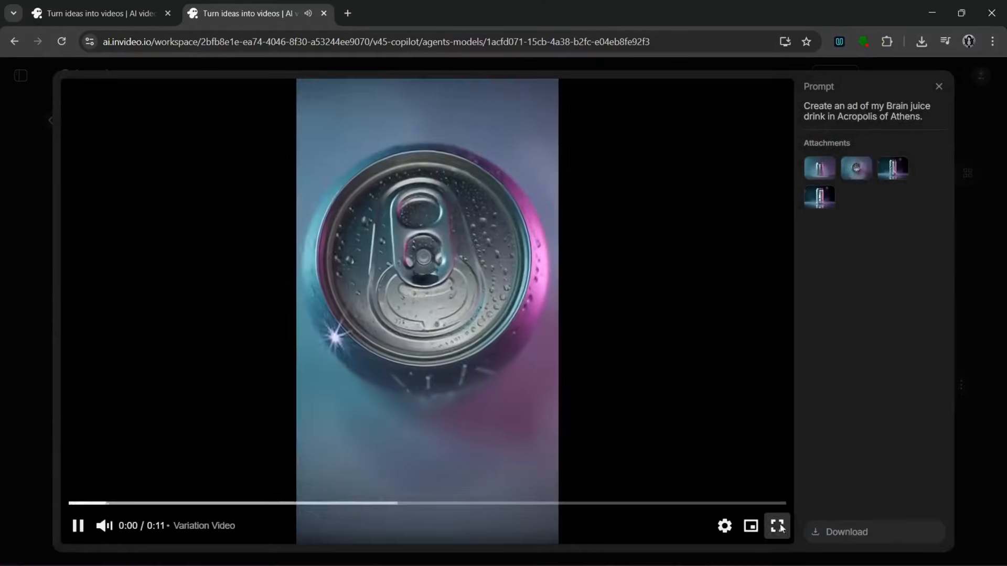
pyautogui.click(777, 525)
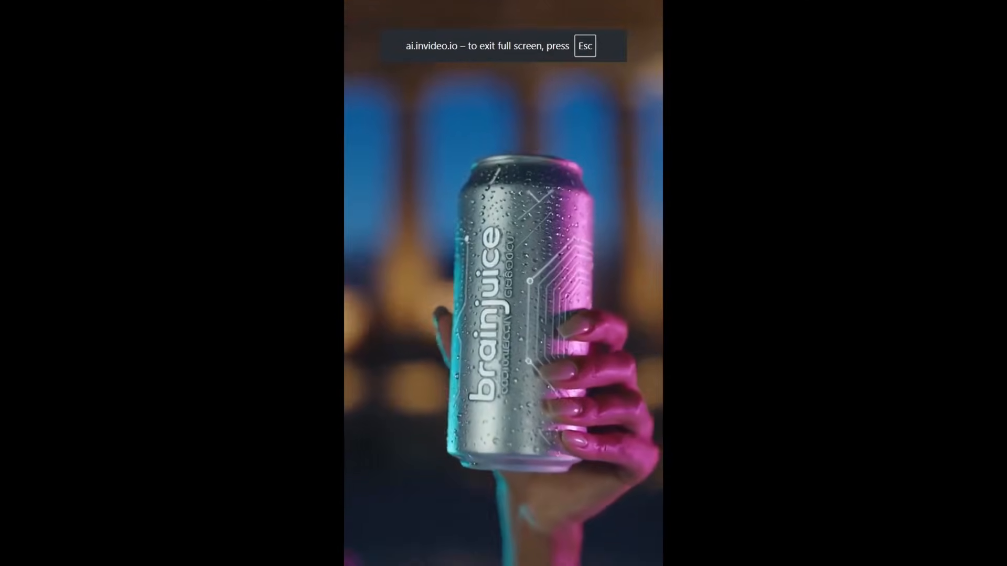
pyautogui.press('Escape')
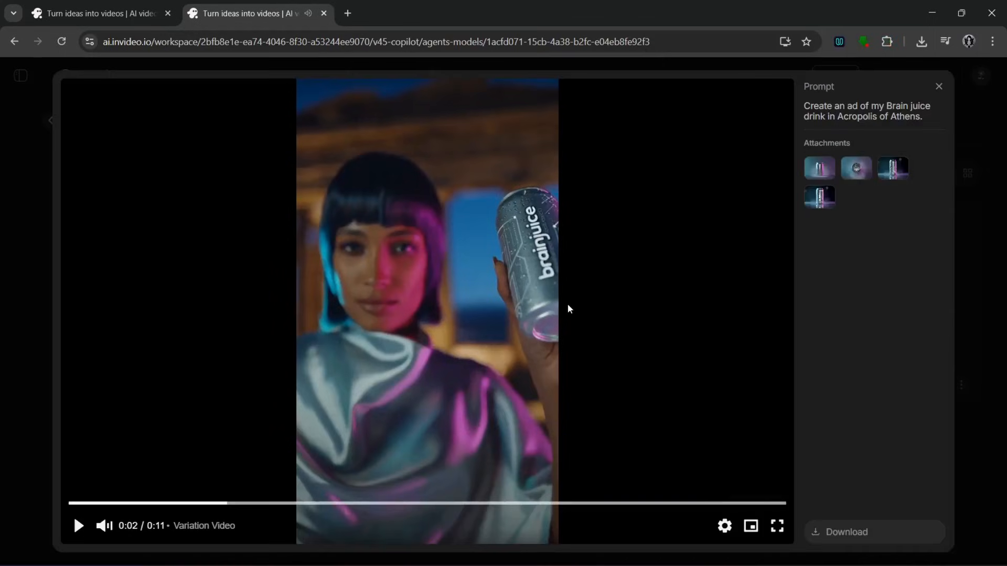
pyautogui.moveTo(541, 359)
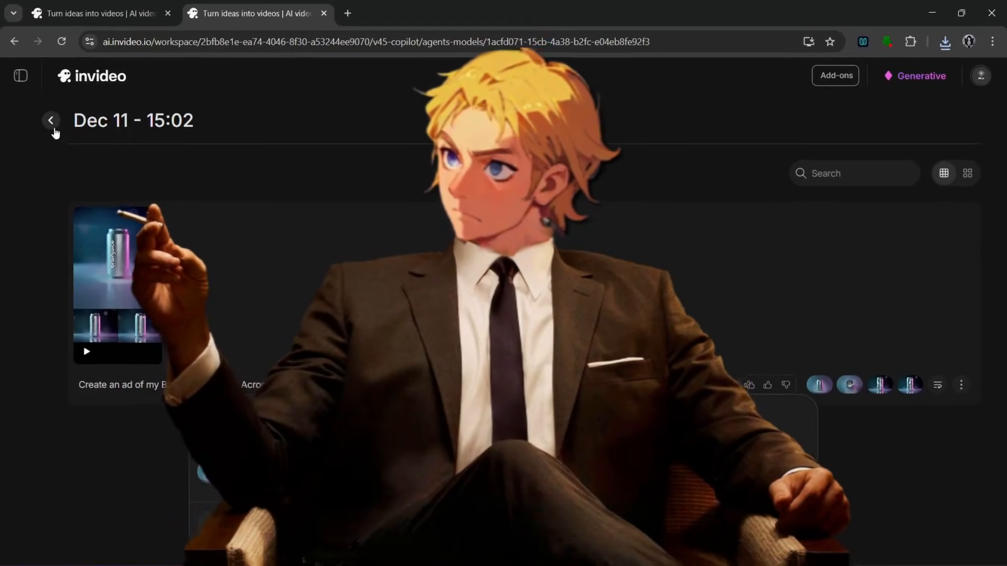
pyautogui.click(50, 120)
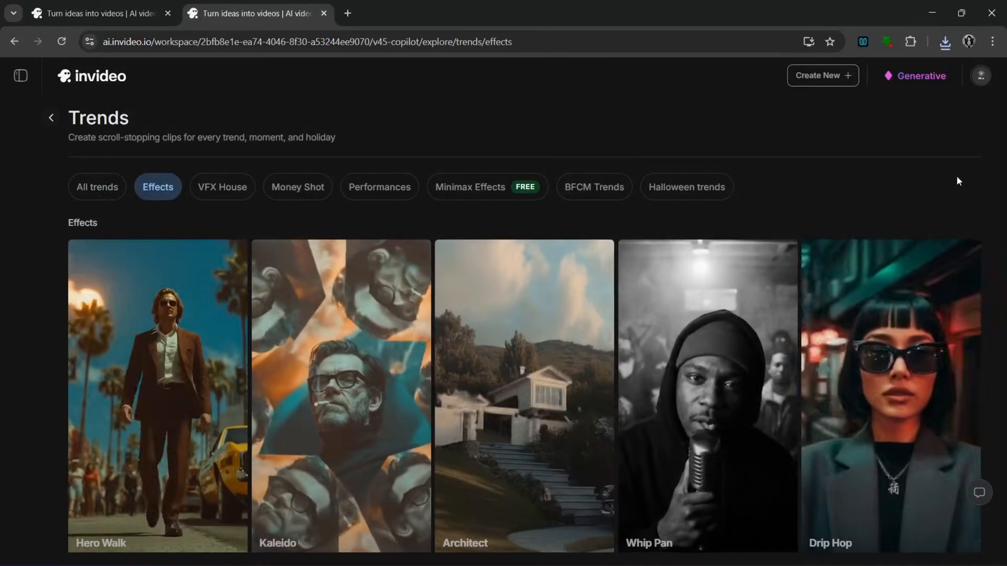
# Step: Create a new project from the BFCM Black Friday trend on the Trends page
pyautogui.scroll(-3)
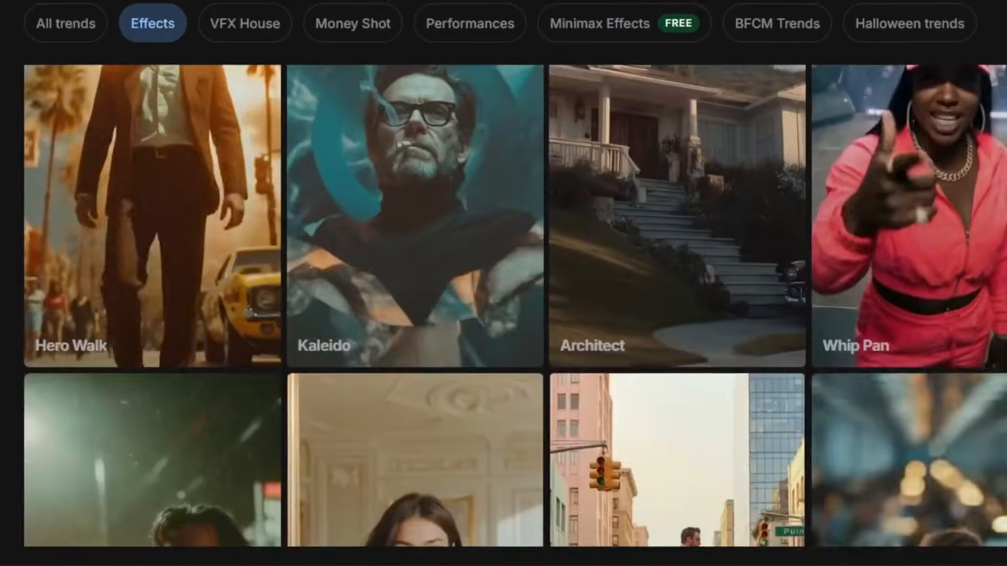
pyautogui.click(776, 23)
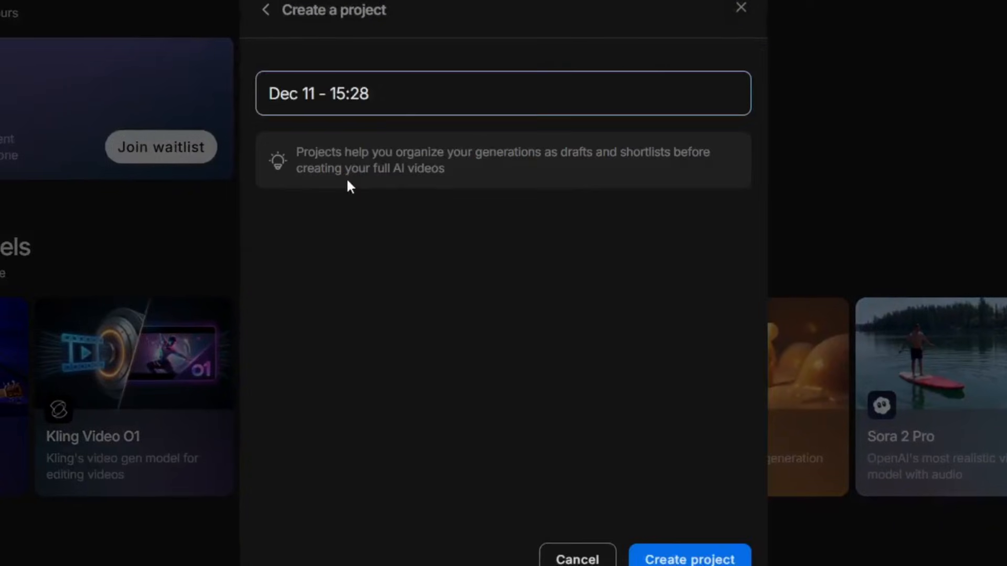
pyautogui.click(688, 559)
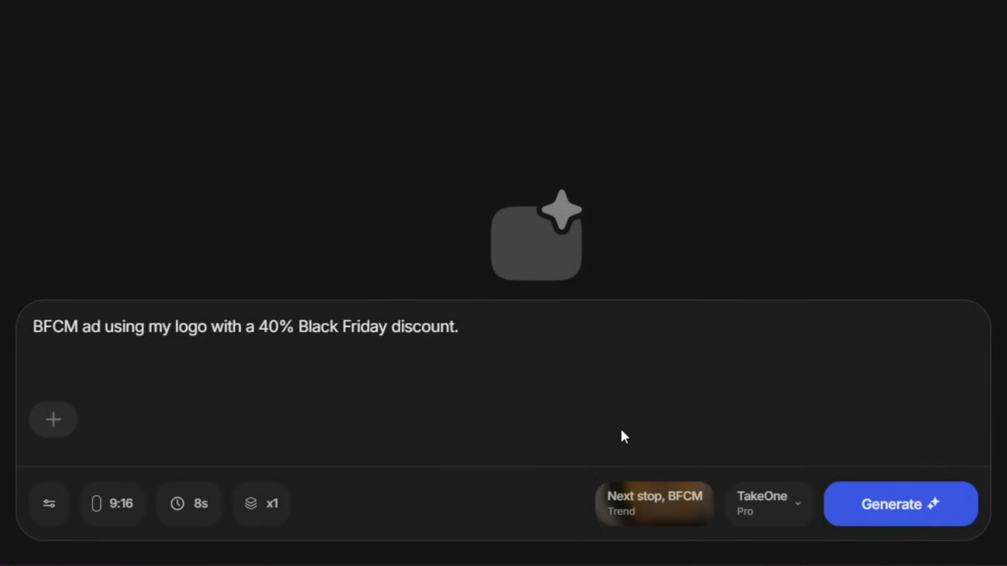
pyautogui.moveTo(684, 418)
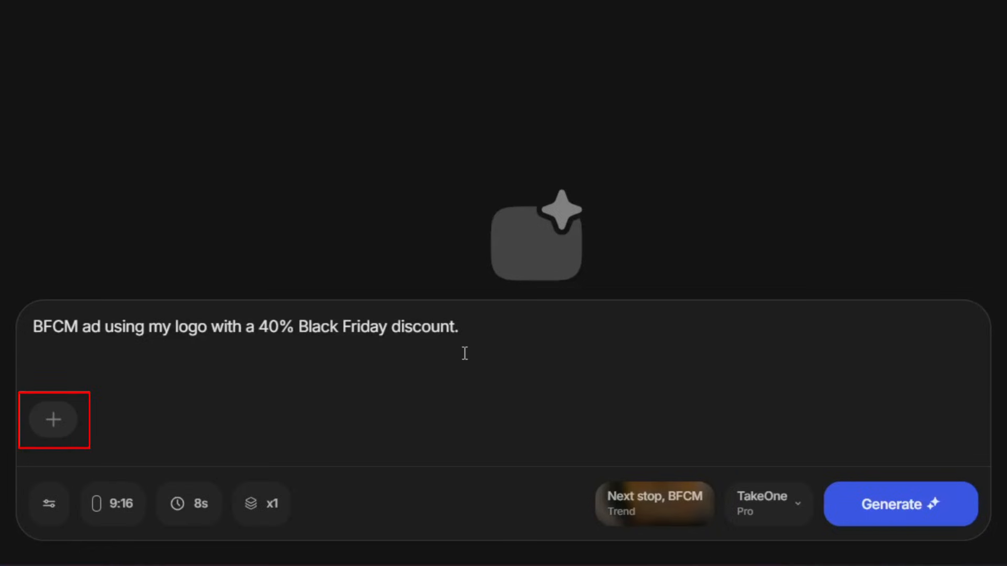
# Step: Attach the logo image and append 'on my website' to the 40% Black Friday discount prompt
pyautogui.click(54, 420)
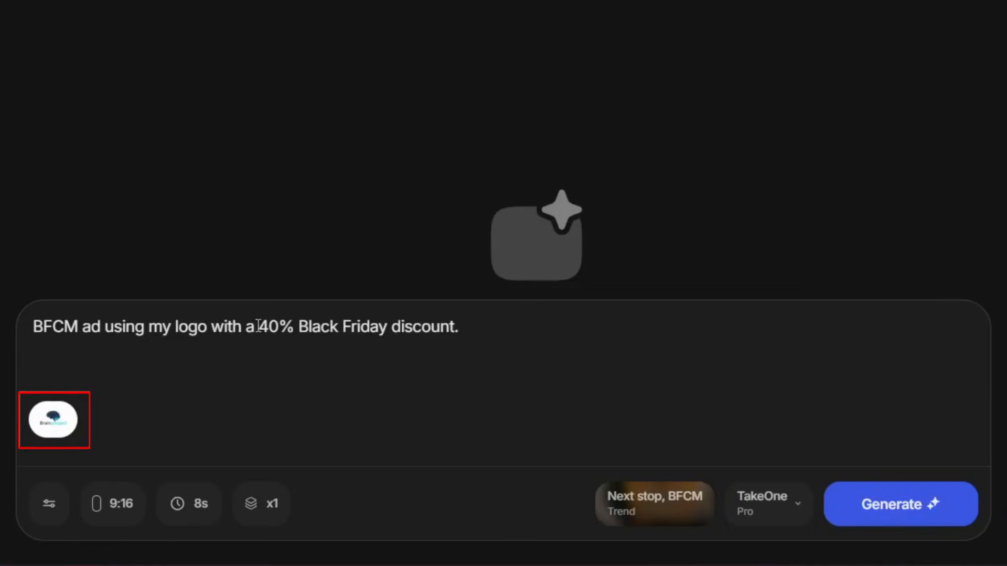
pyautogui.write('on')
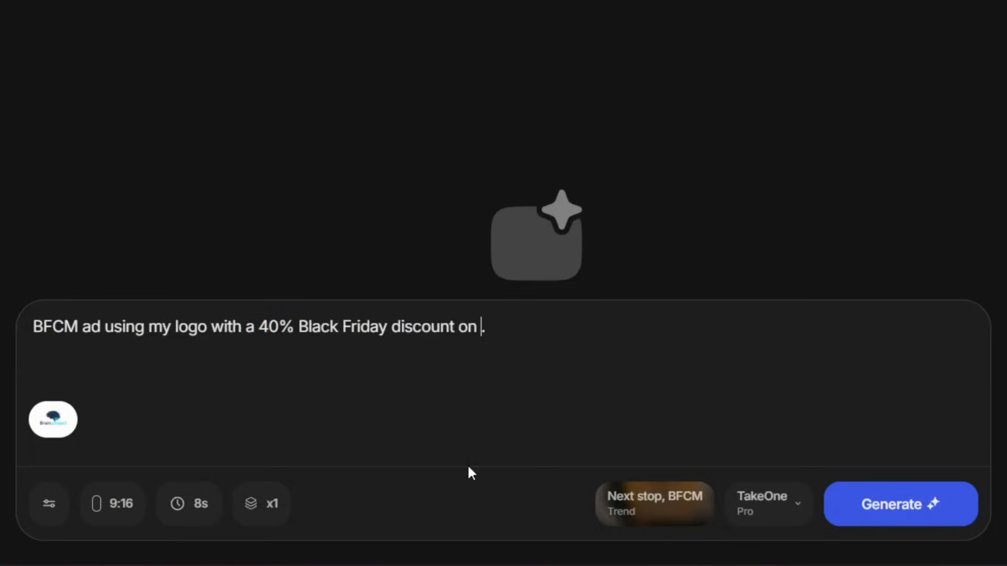
pyautogui.write('my website')
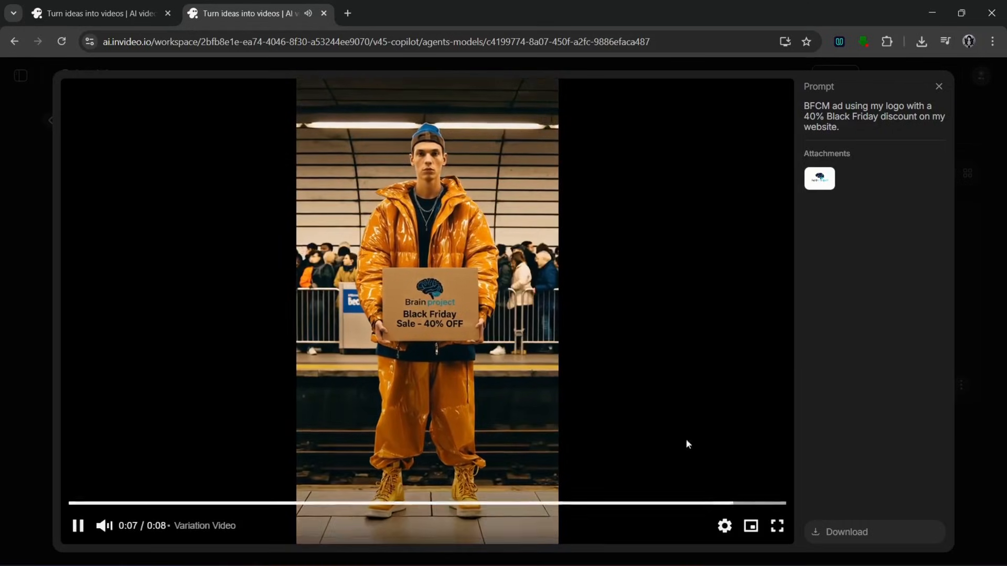
pyautogui.click(77, 526)
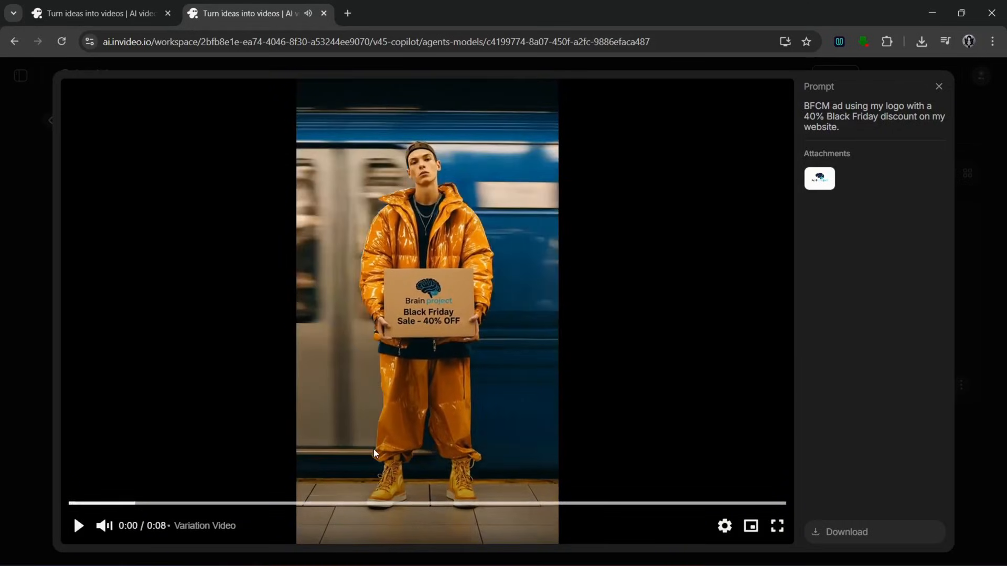
pyautogui.moveTo(410, 294)
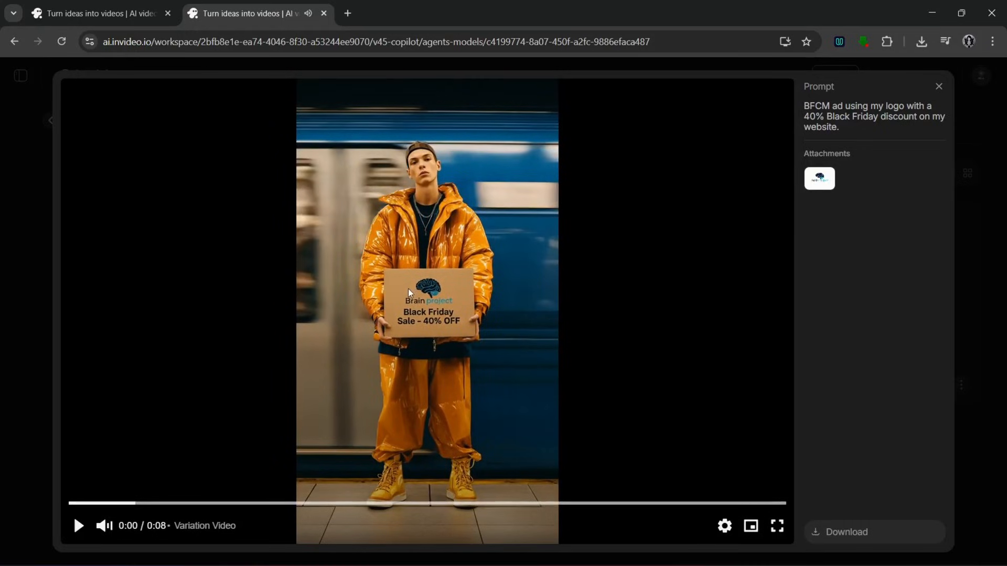
pyautogui.moveTo(665, 340)
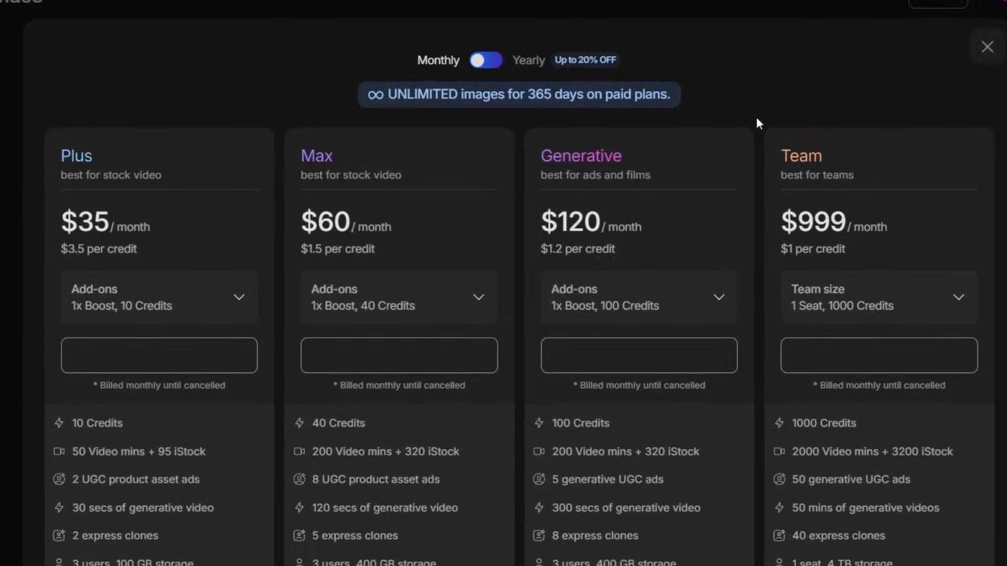
# Step: Scroll through the pricing tiers to view the Generative plan at $120 per month
pyautogui.scroll(3)
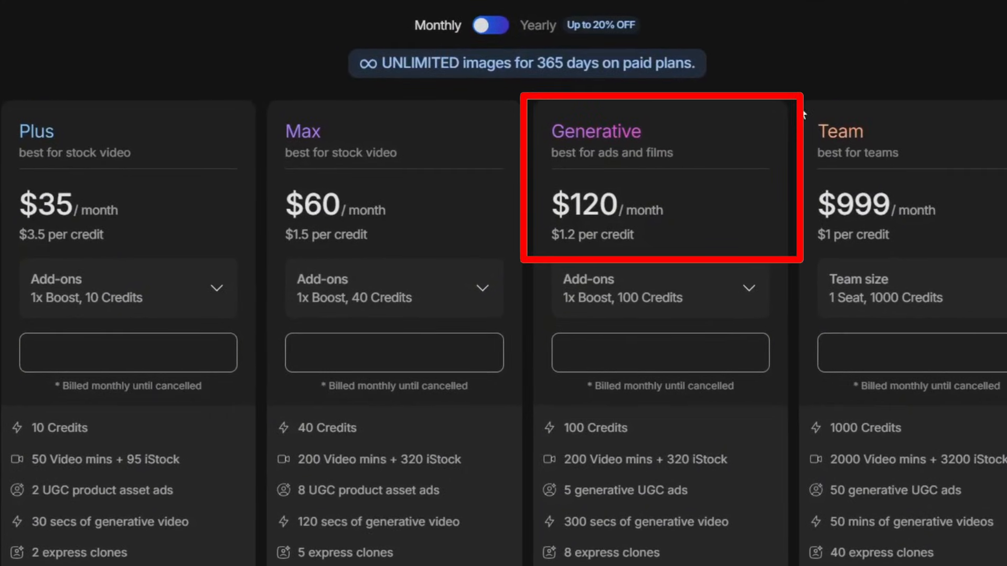
pyautogui.moveTo(686, 268)
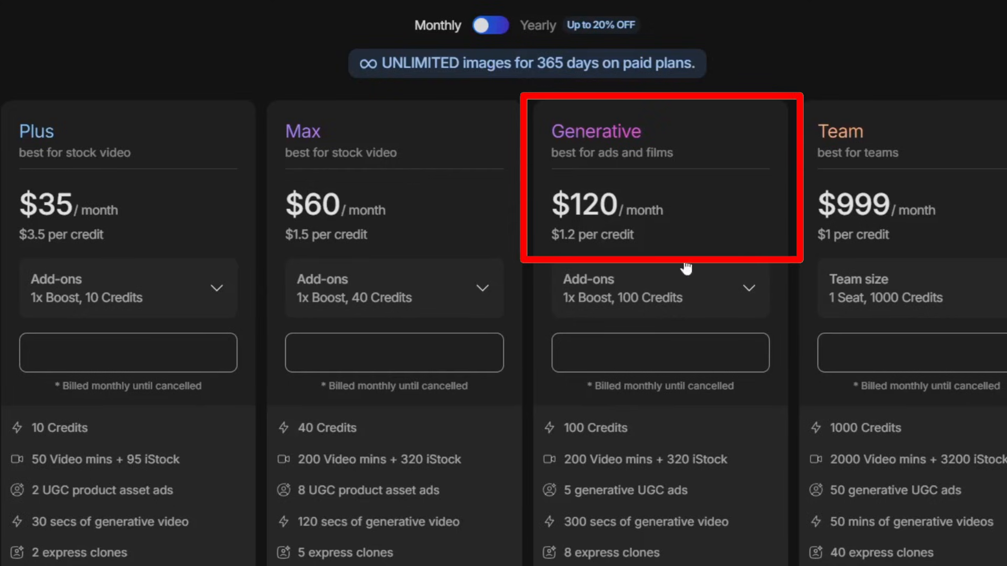
pyautogui.moveTo(762, 188)
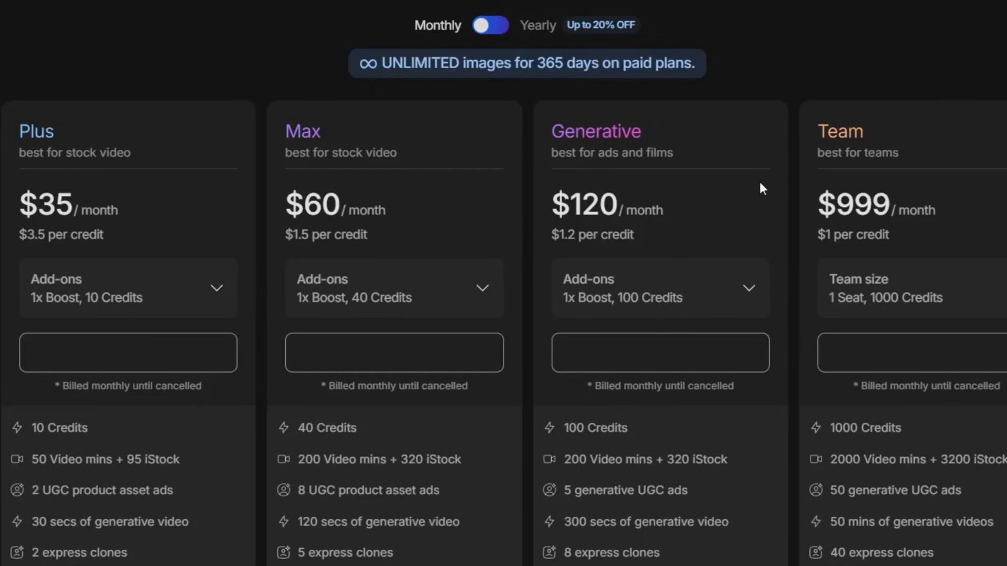
pyautogui.scroll(-3)
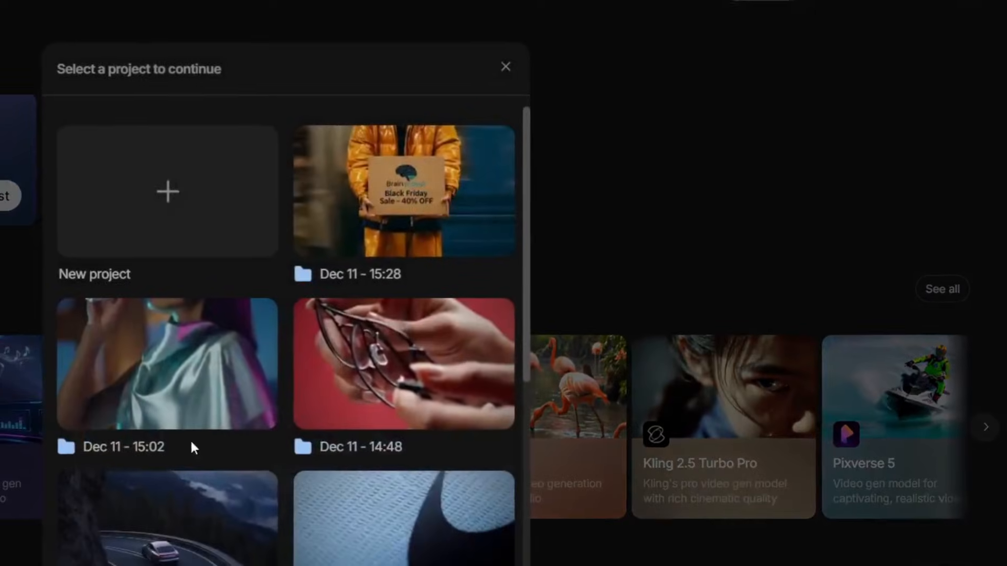
# Step: Close the 'Select a project to continue' chooser to return to Agents & models
pyautogui.click(505, 66)
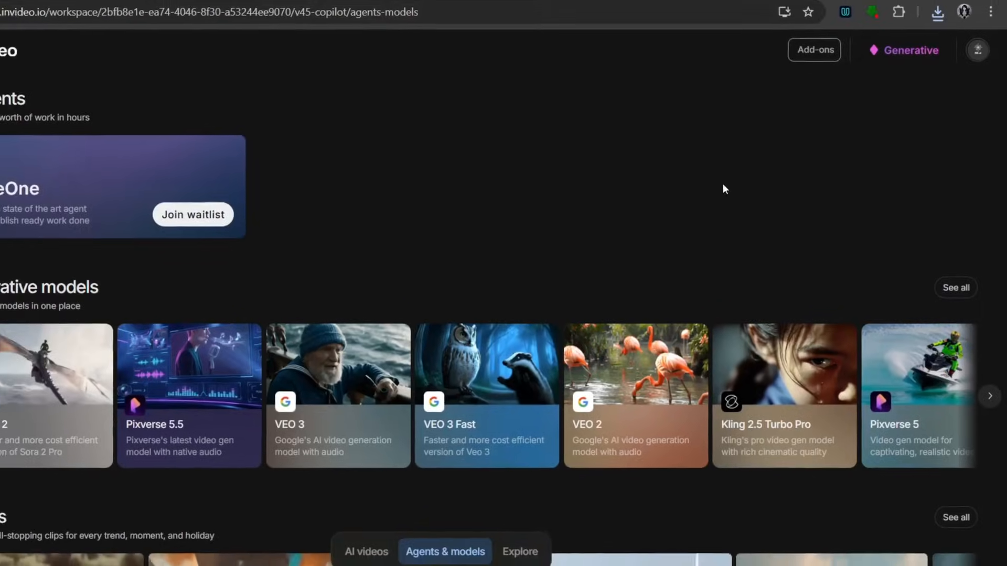